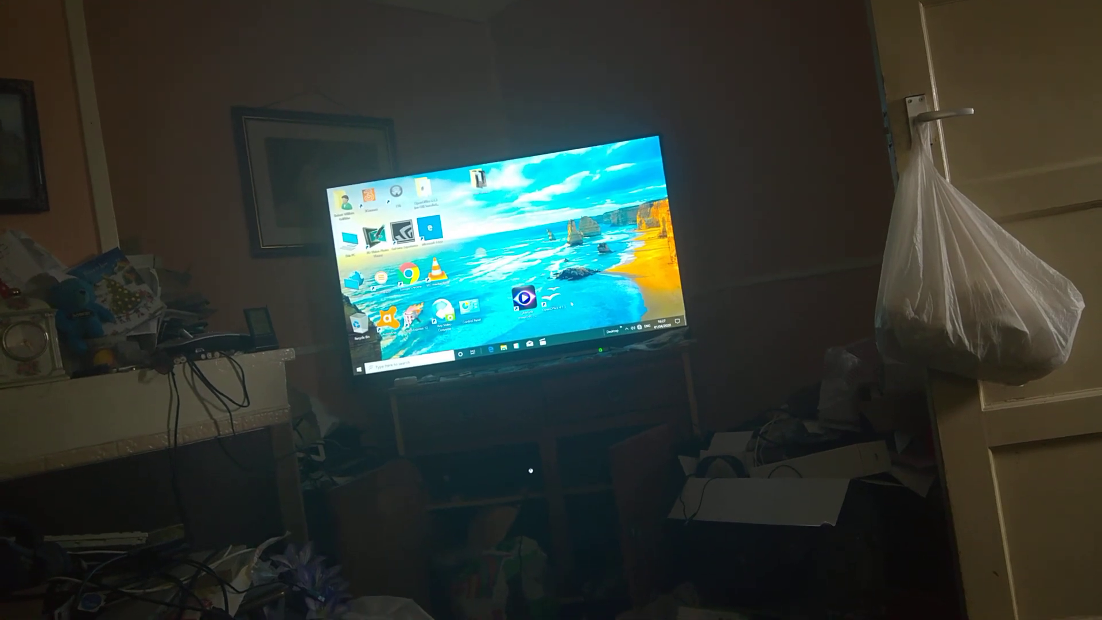
# Launch Task Manager from the taskbar menu to see its compact performance summary
pyautogui.rightClick(576, 343)
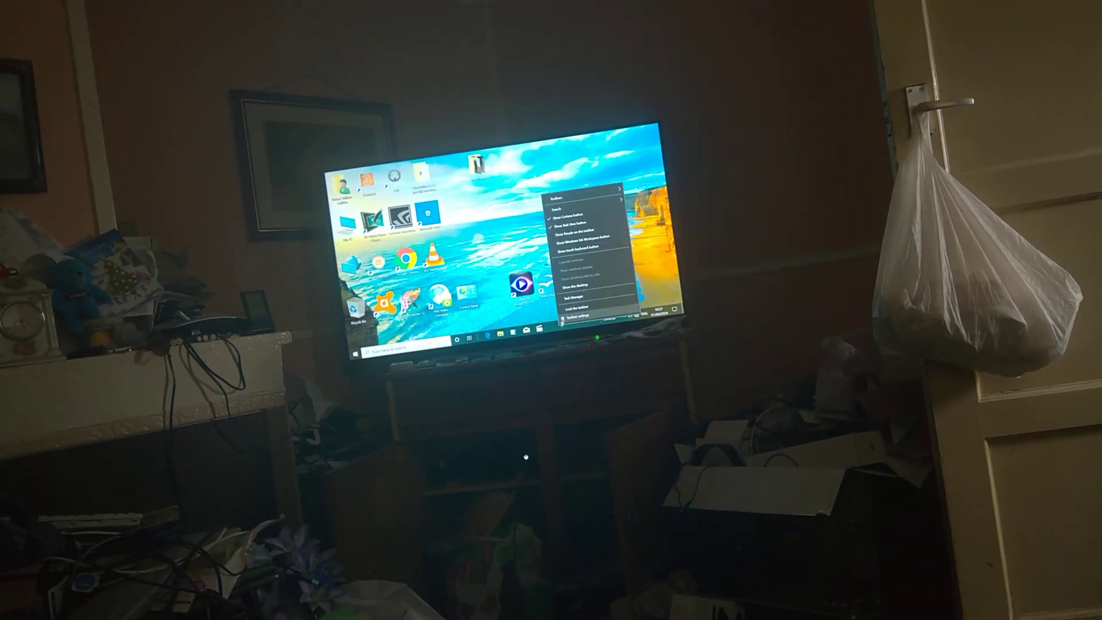
pyautogui.click(573, 297)
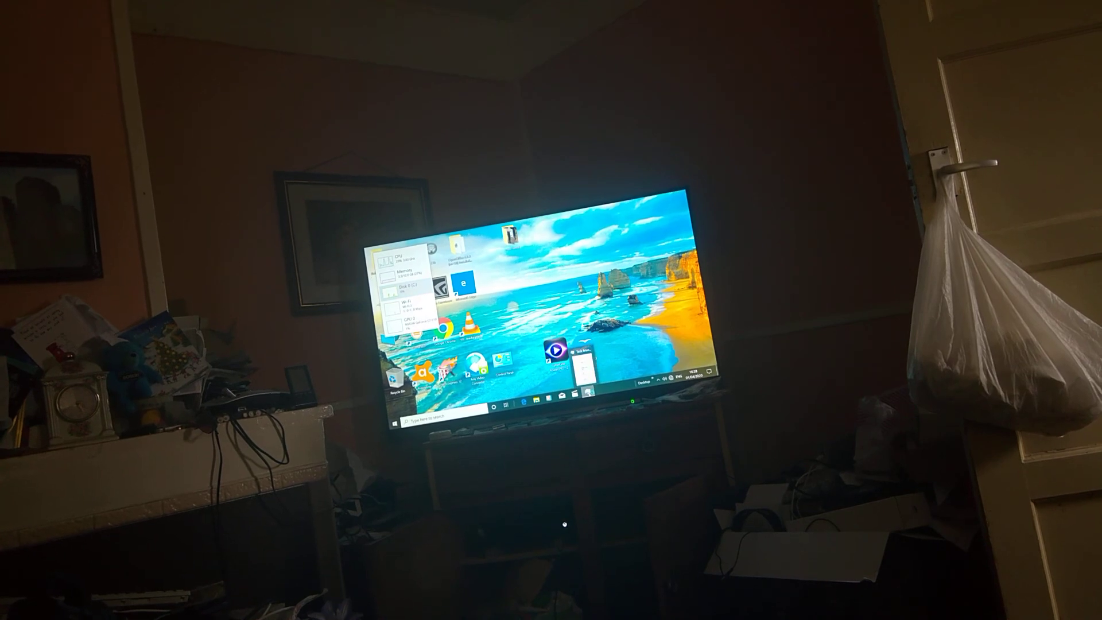
# Reopen Task Manager from the taskbar to reach Disk 0 (C:) performance details
pyautogui.rightClick(597, 394)
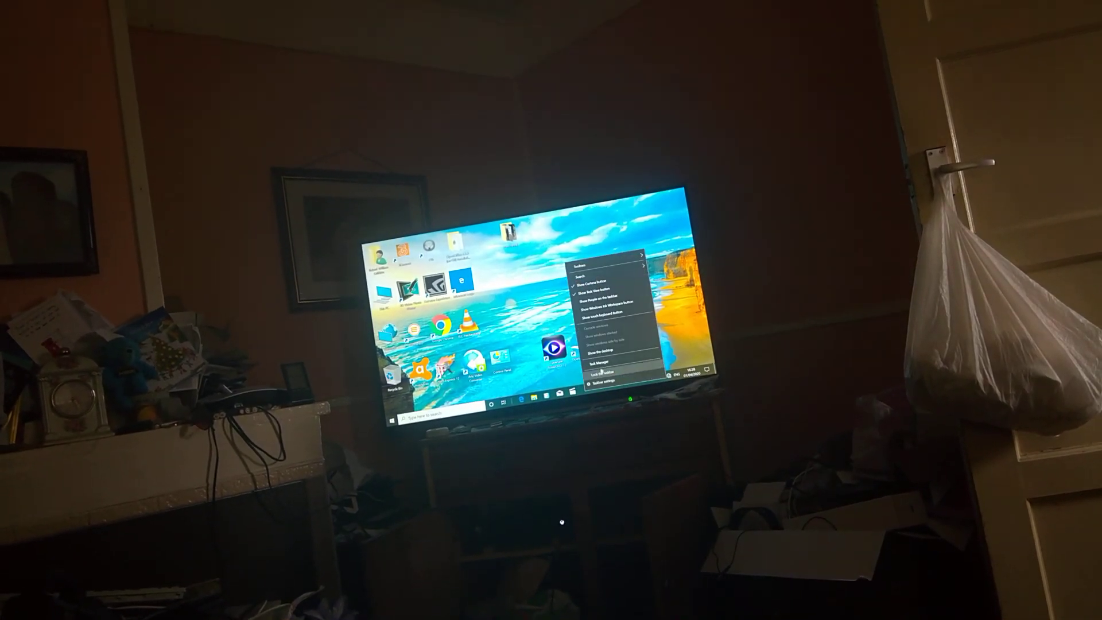
pyautogui.click(597, 363)
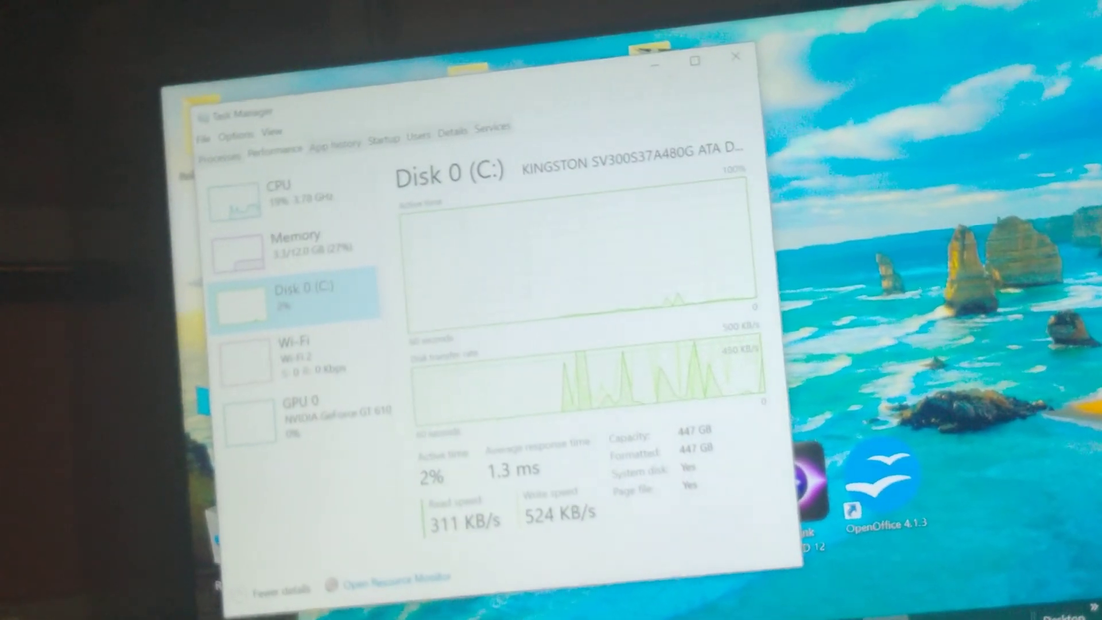
# View the GPU 0, Memory and CPU performance pages, then list running processes
pyautogui.click(302, 422)
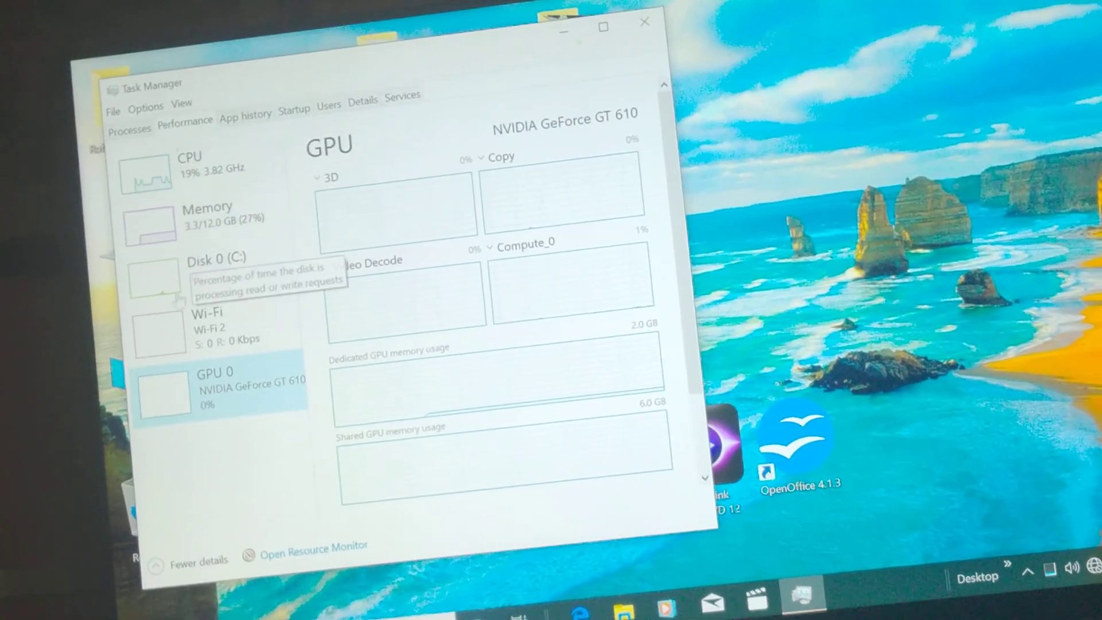
pyautogui.click(148, 225)
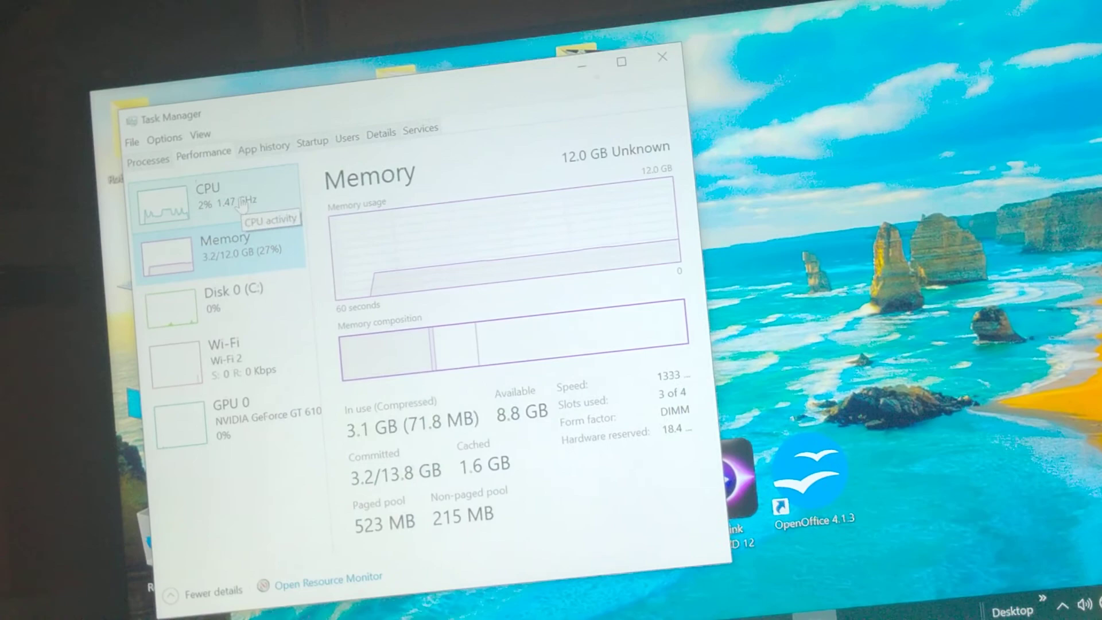
pyautogui.click(210, 201)
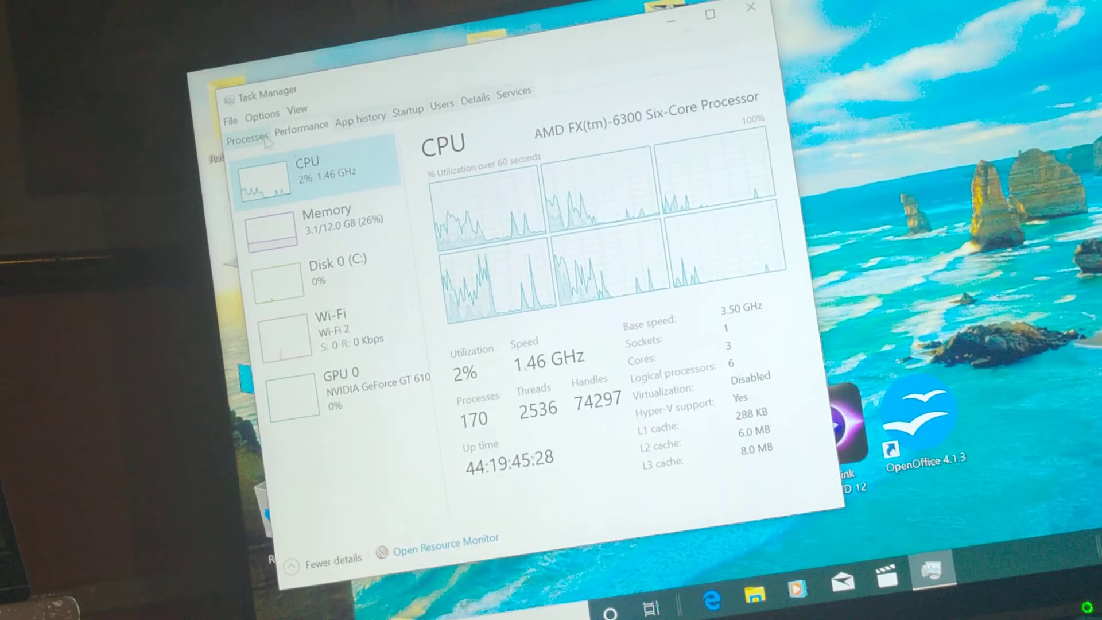
pyautogui.click(248, 138)
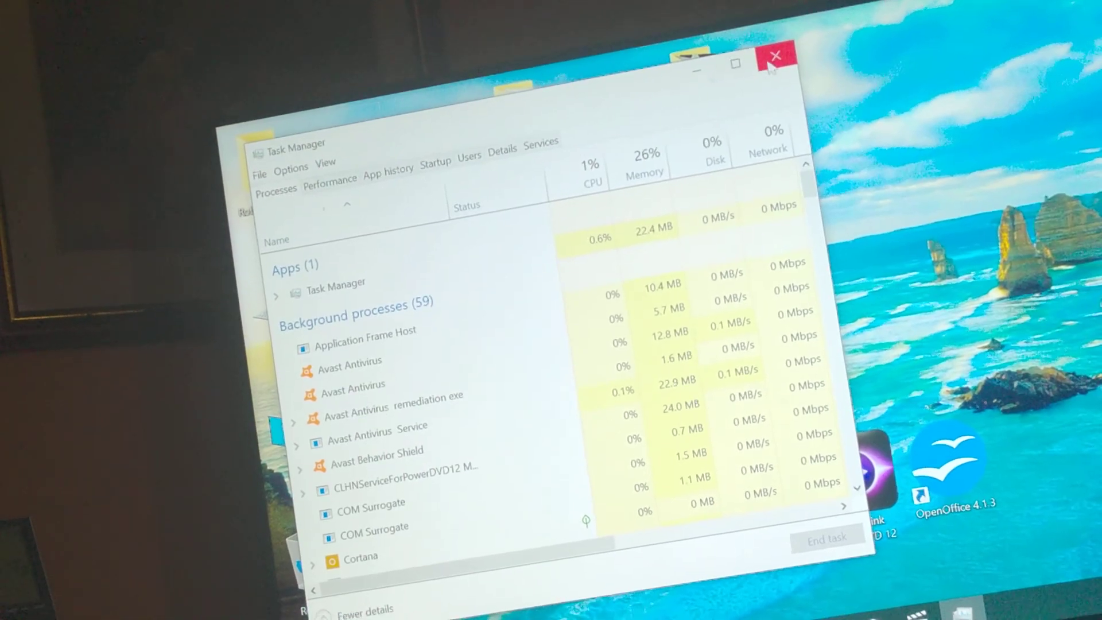
# Close the Task Manager window to return to the desktop
pyautogui.click(775, 55)
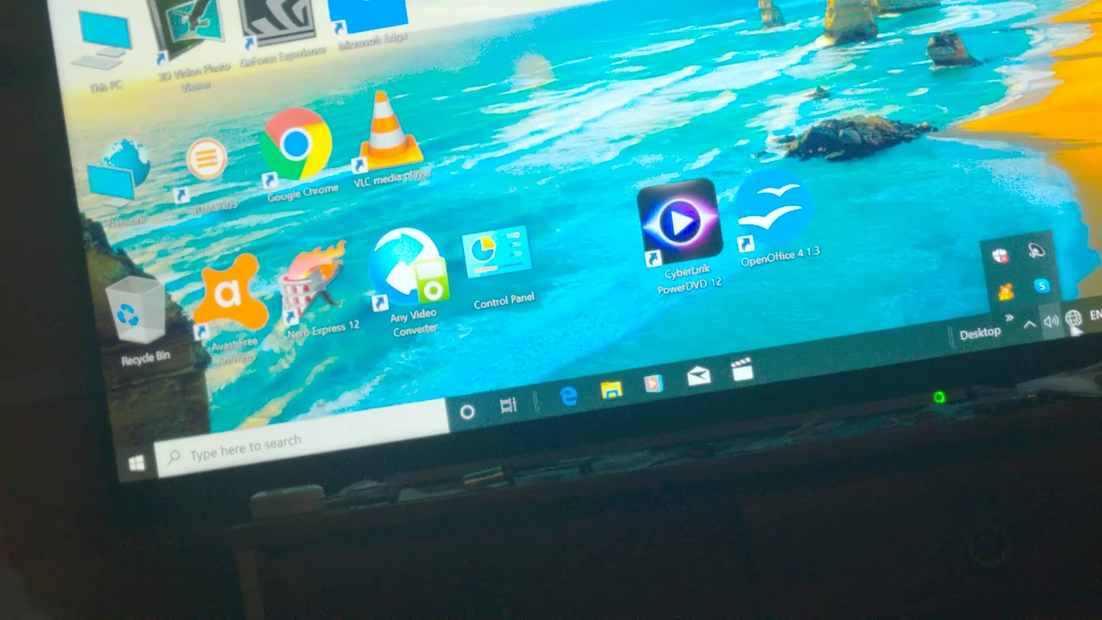
# Join Lumia 950 4377 with its security key and make the PC discoverable
pyautogui.click(1074, 322)
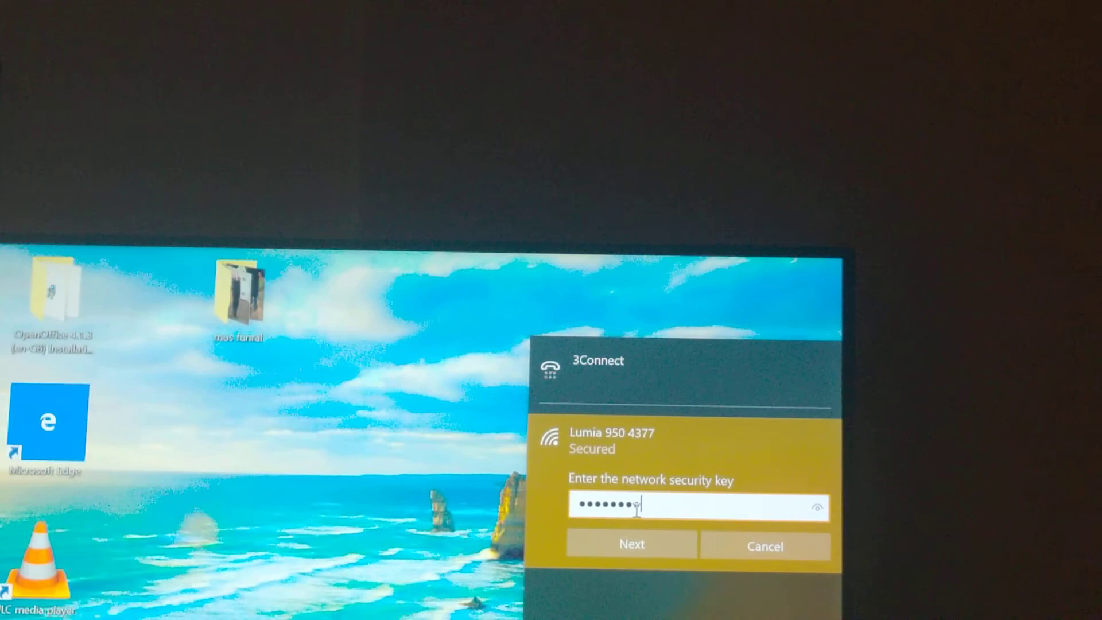
pyautogui.click(630, 544)
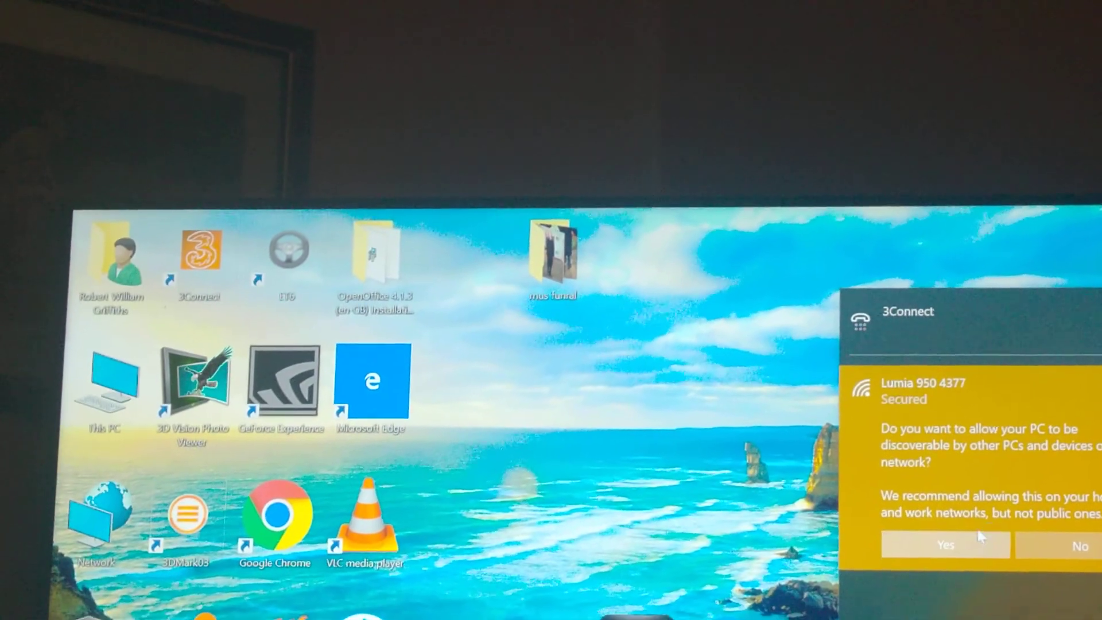
pyautogui.click(945, 545)
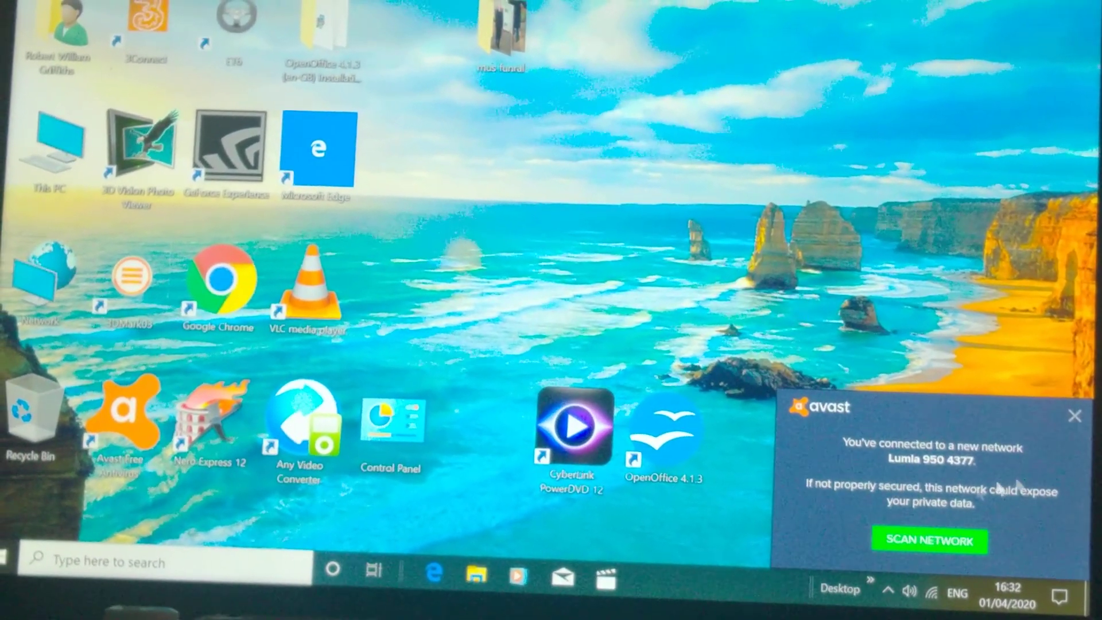
# Open Avast from the hidden tray icons and start updating the outdated virus definitions
pyautogui.click(1074, 414)
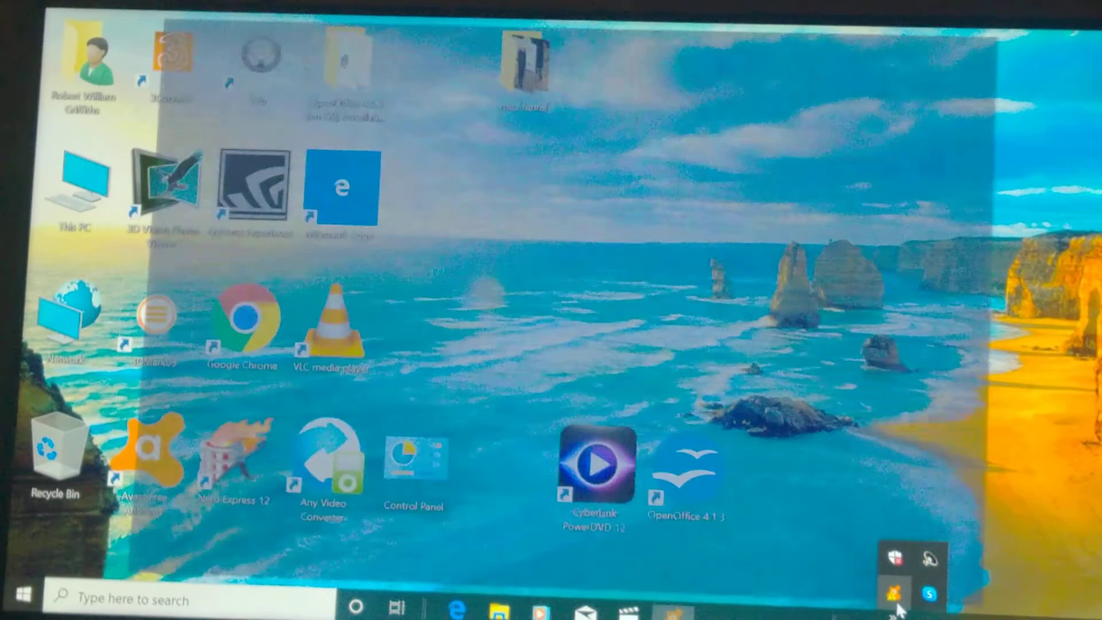
pyautogui.click(893, 591)
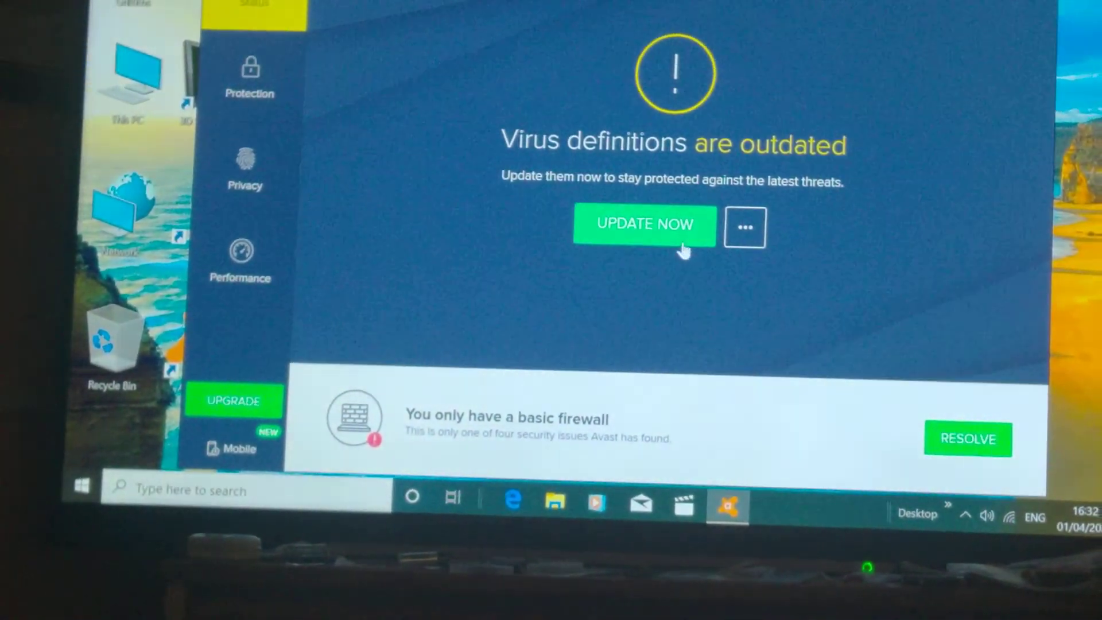
pyautogui.click(642, 224)
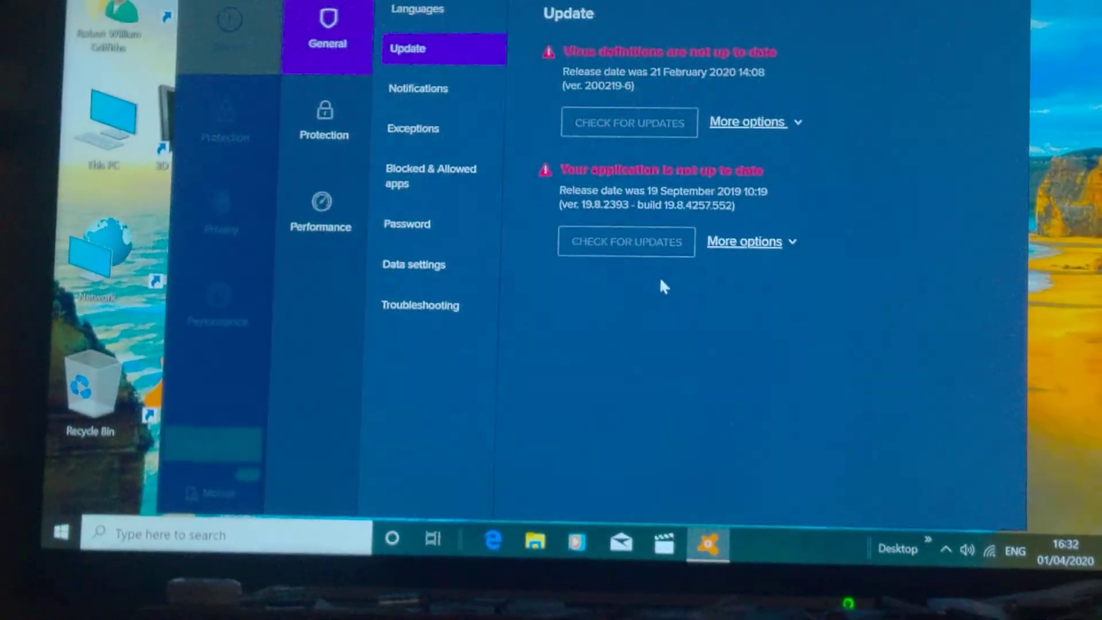
pyautogui.click(627, 122)
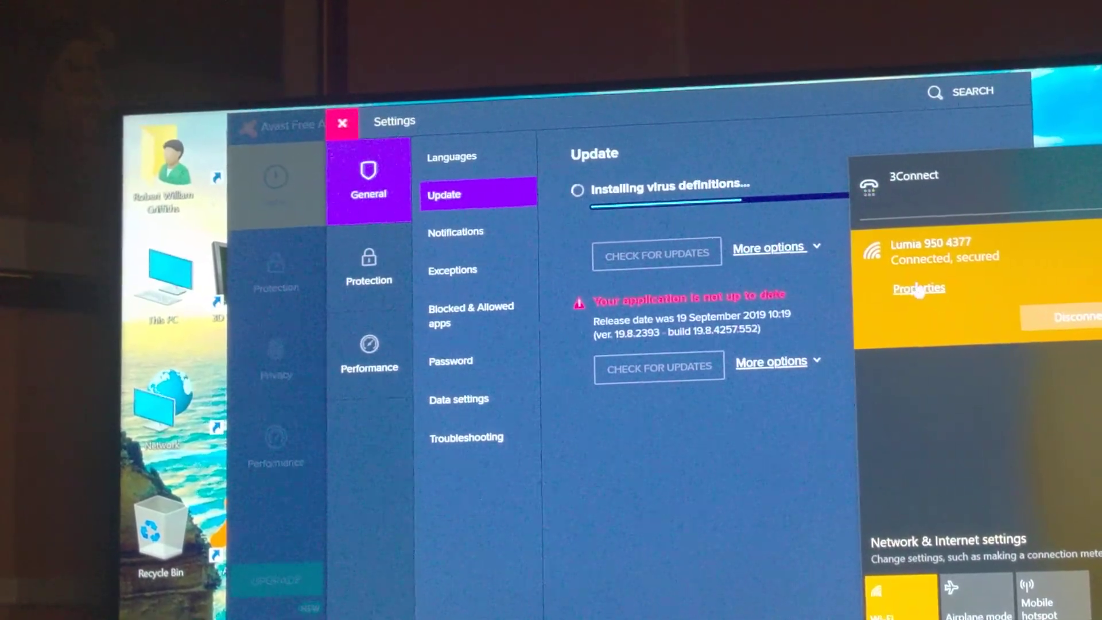
pyautogui.click(917, 288)
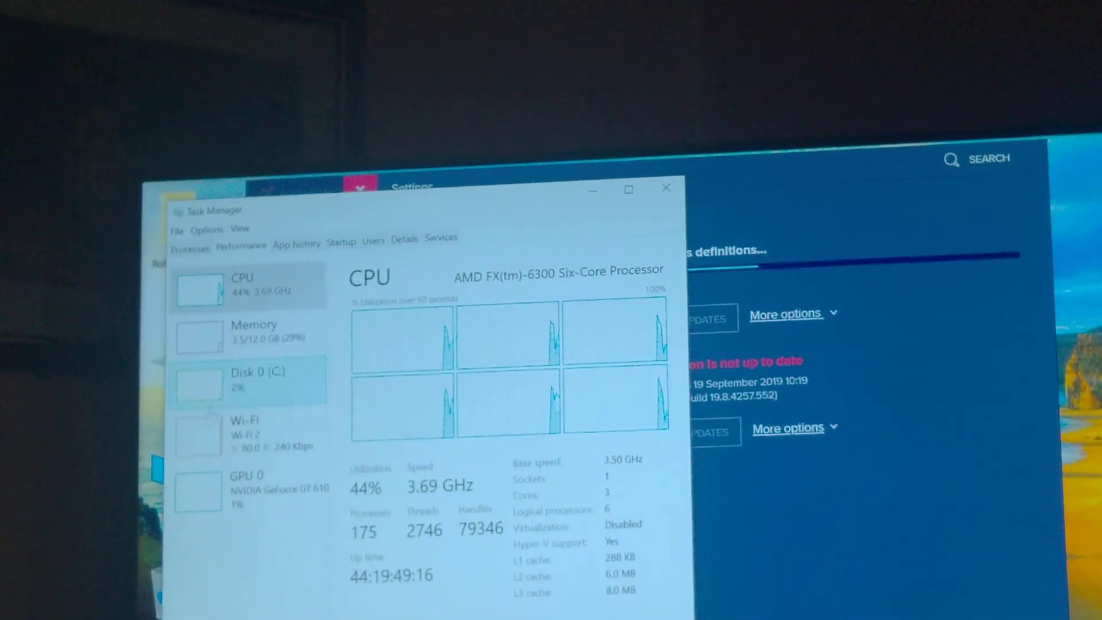
# Check the installed Avast virus definitions, version 200401-0 from 1 April 2020
pyautogui.click(246, 434)
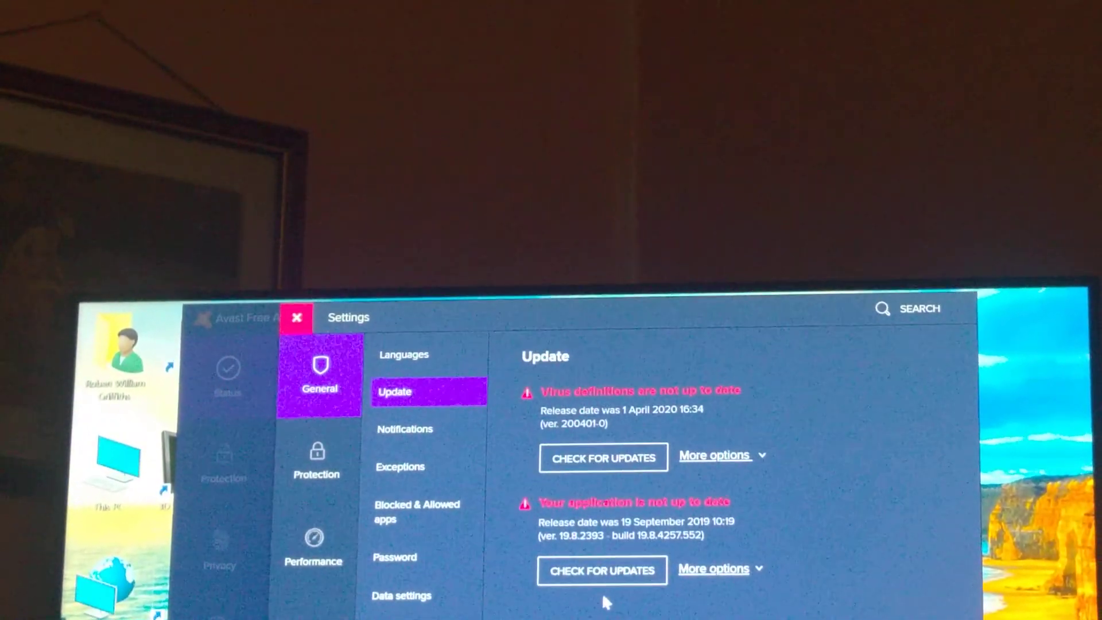
# Run Check for Updates under Avast's application version section
pyautogui.click(601, 569)
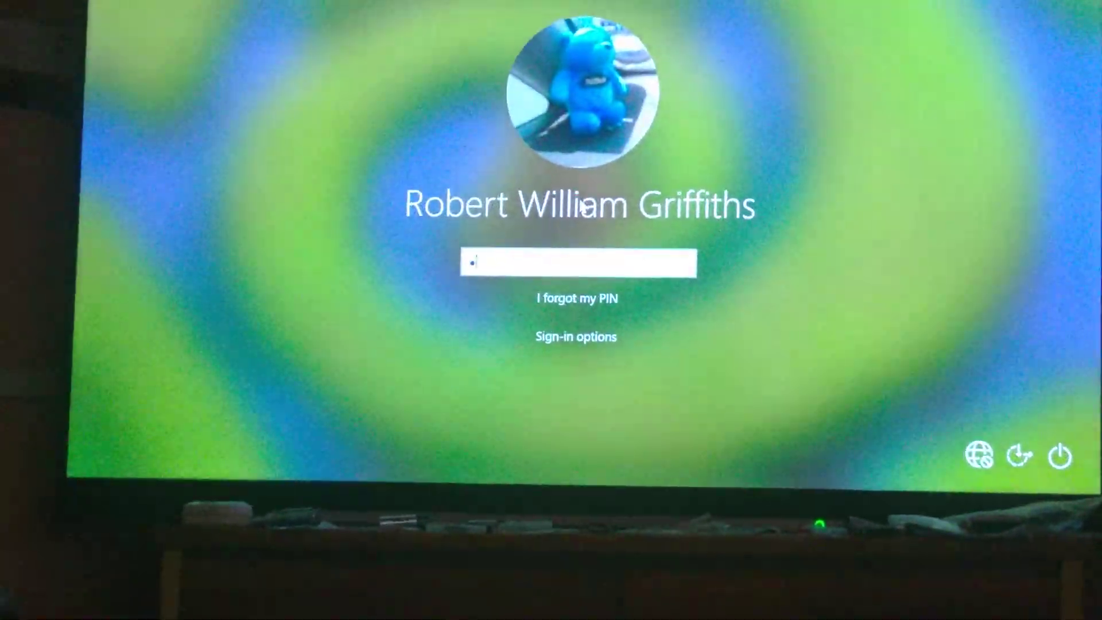
# Enter the PIN and submit it to sign in
pyautogui.write('5')
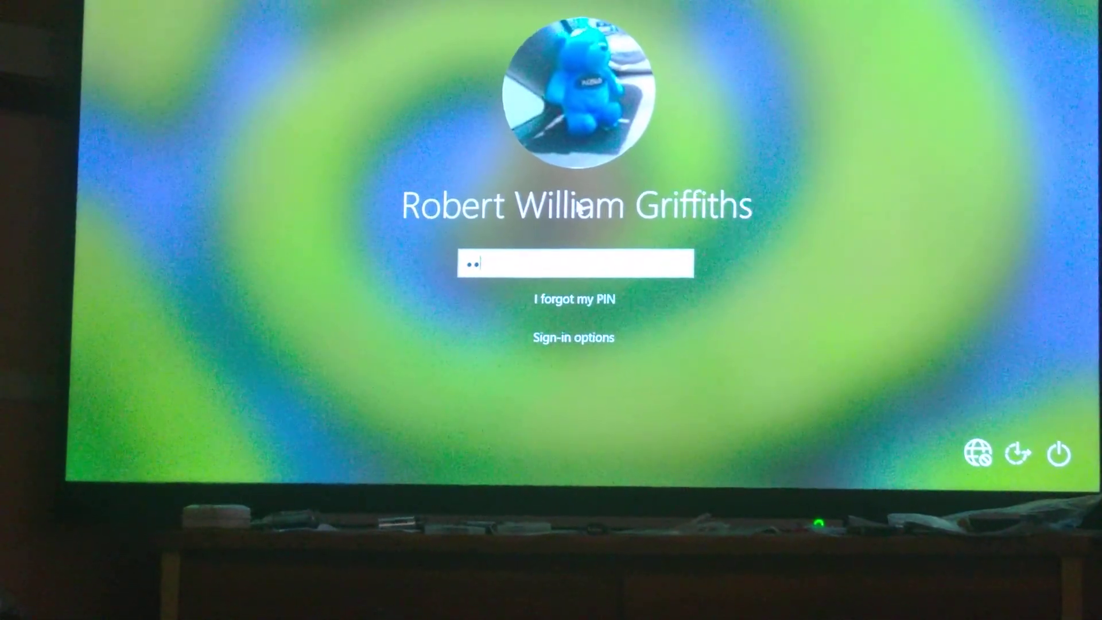
pyautogui.press('Enter')
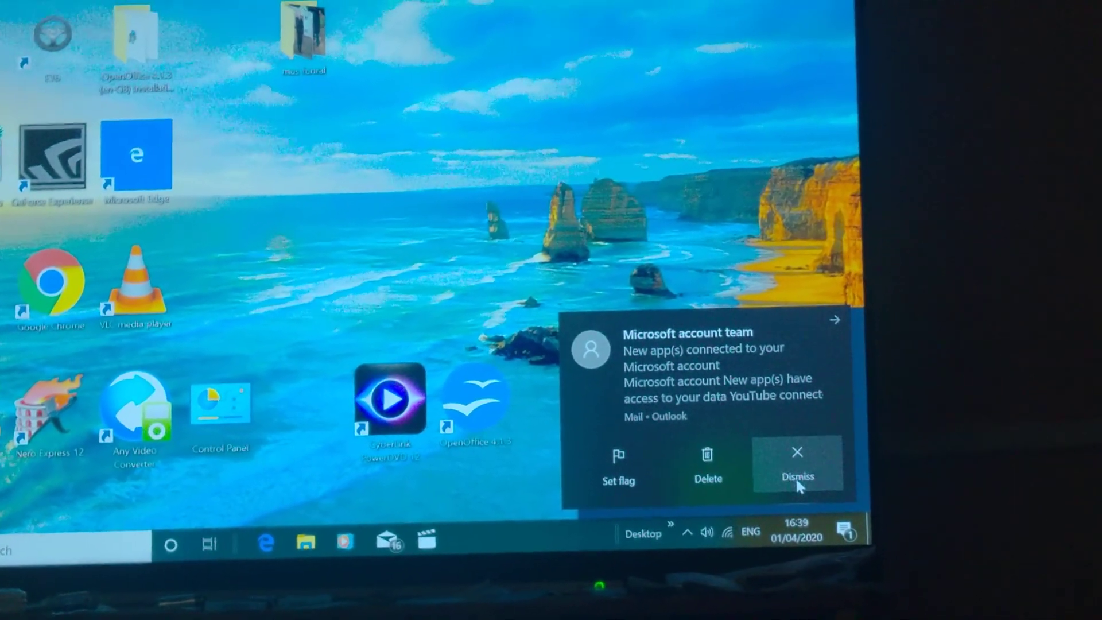
# Close the Avast tracking cookie alert, the new mail toast and the new network alert
pyautogui.click(796, 467)
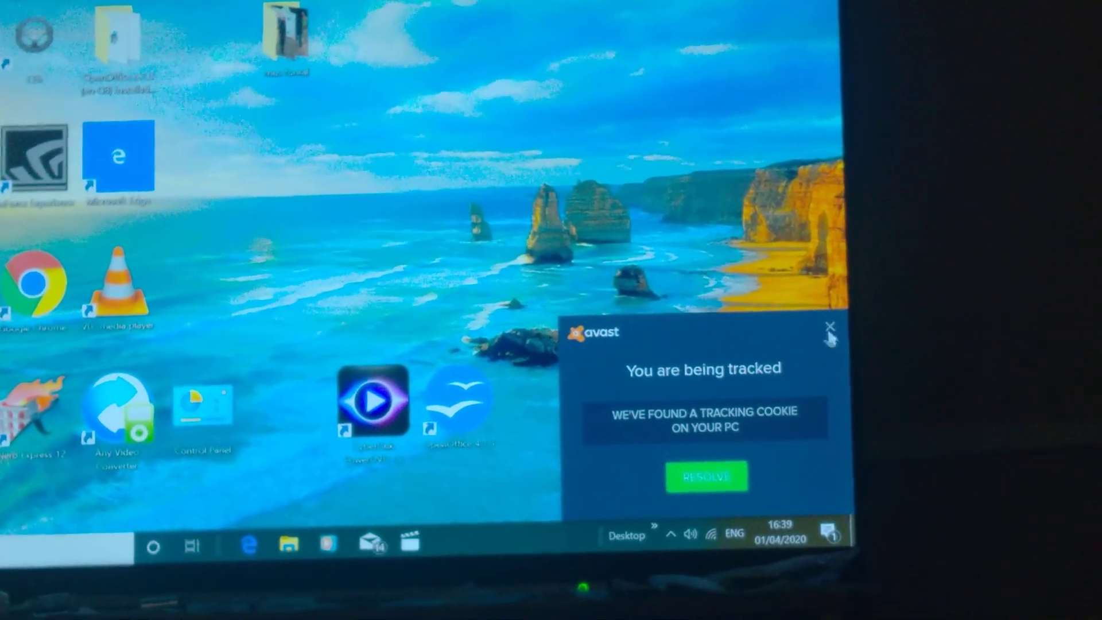
pyautogui.click(830, 326)
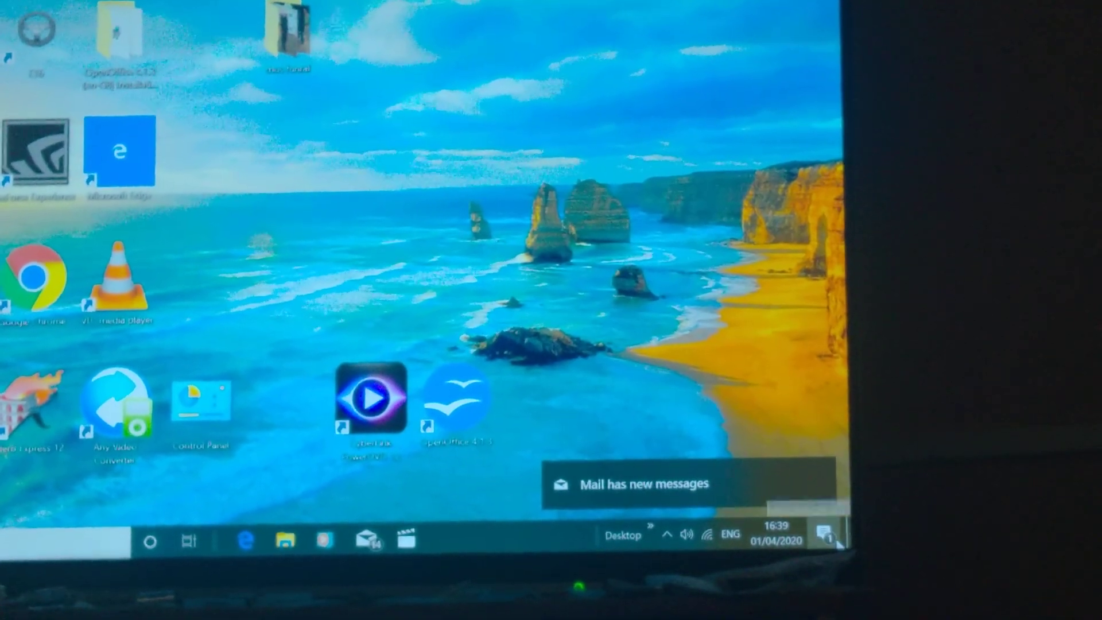
pyautogui.click(825, 538)
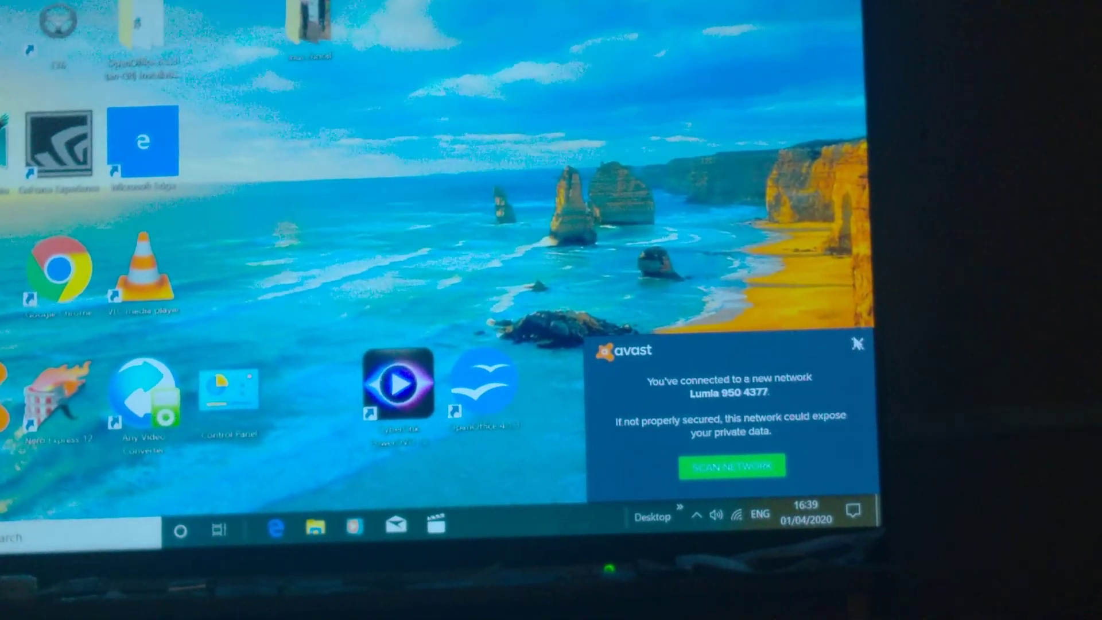
pyautogui.click(856, 345)
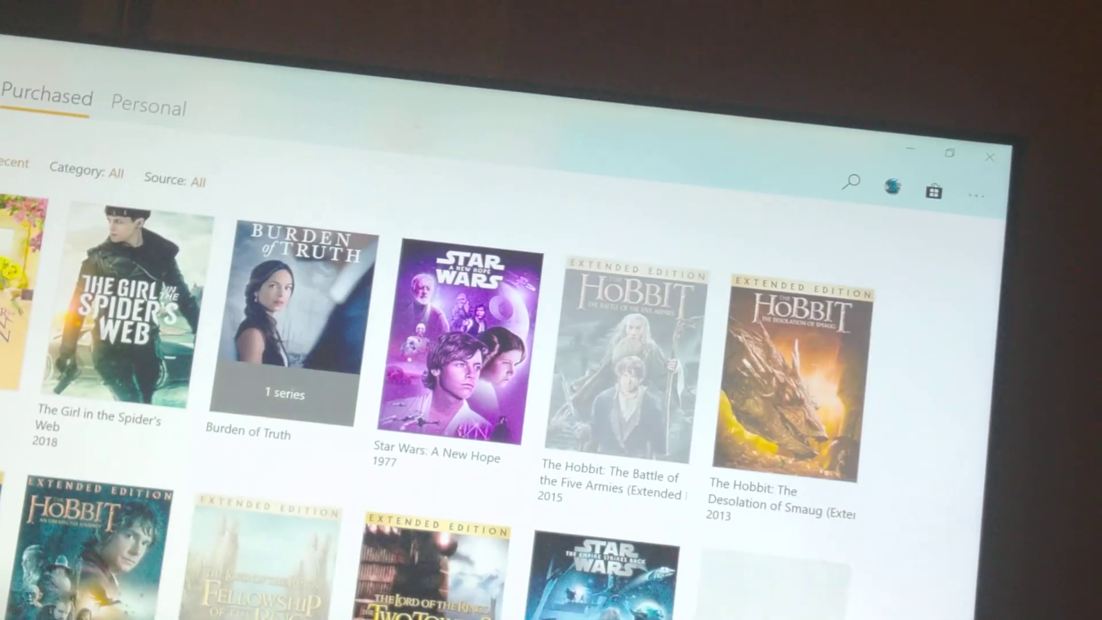
# Scroll the Purchased grid past Minions and Birdman to the Hobbit and Lord of the Rings extended editions
pyautogui.scroll(-3)
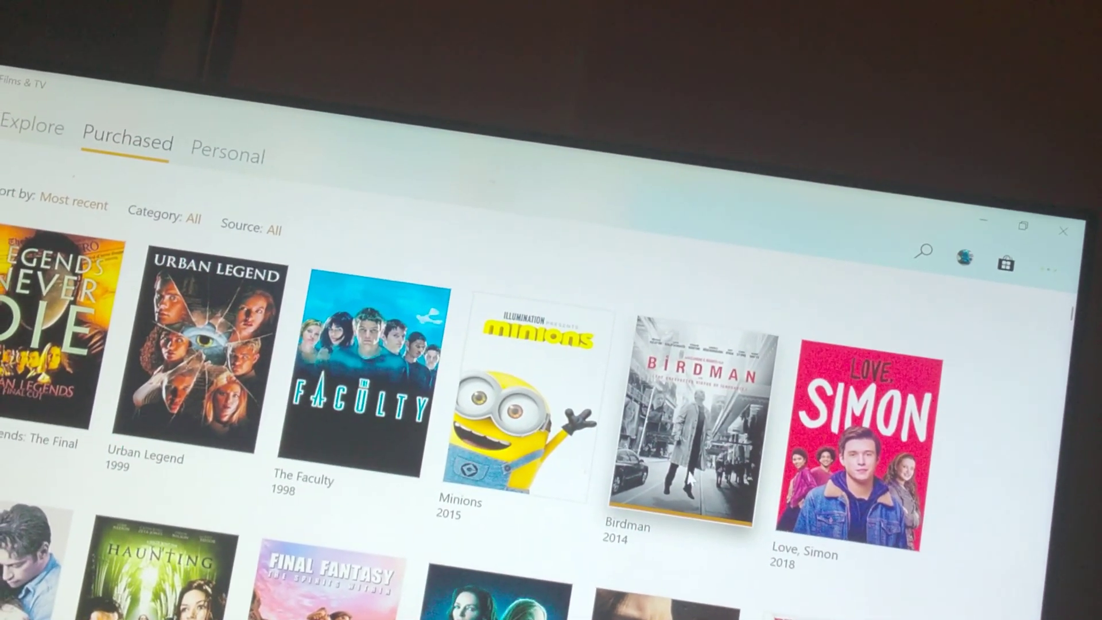
pyautogui.scroll(-3)
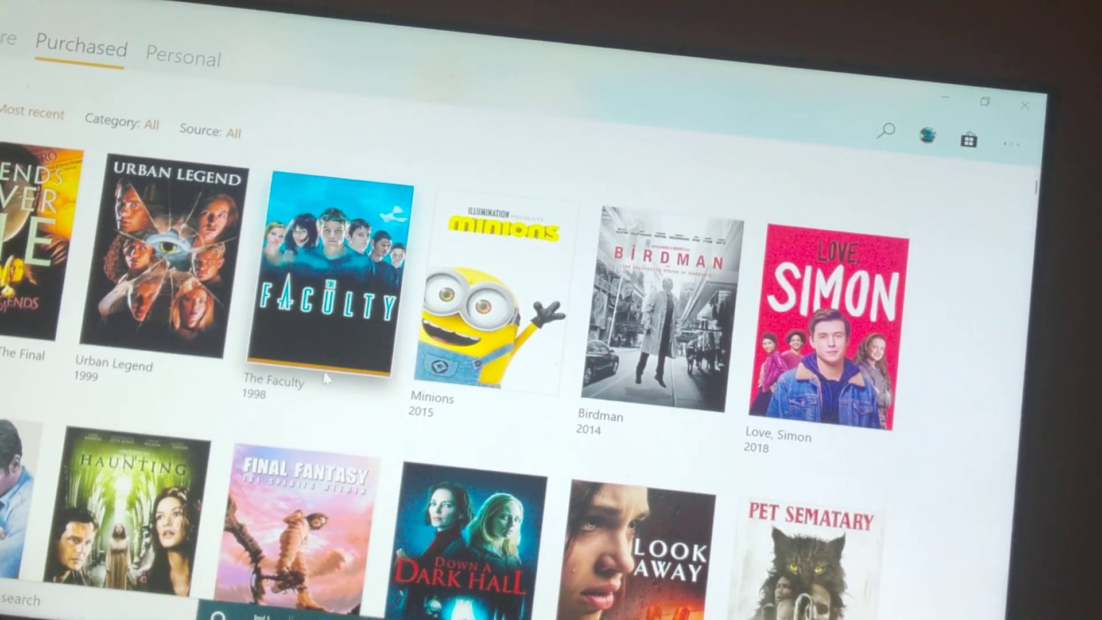
pyautogui.scroll(-3)
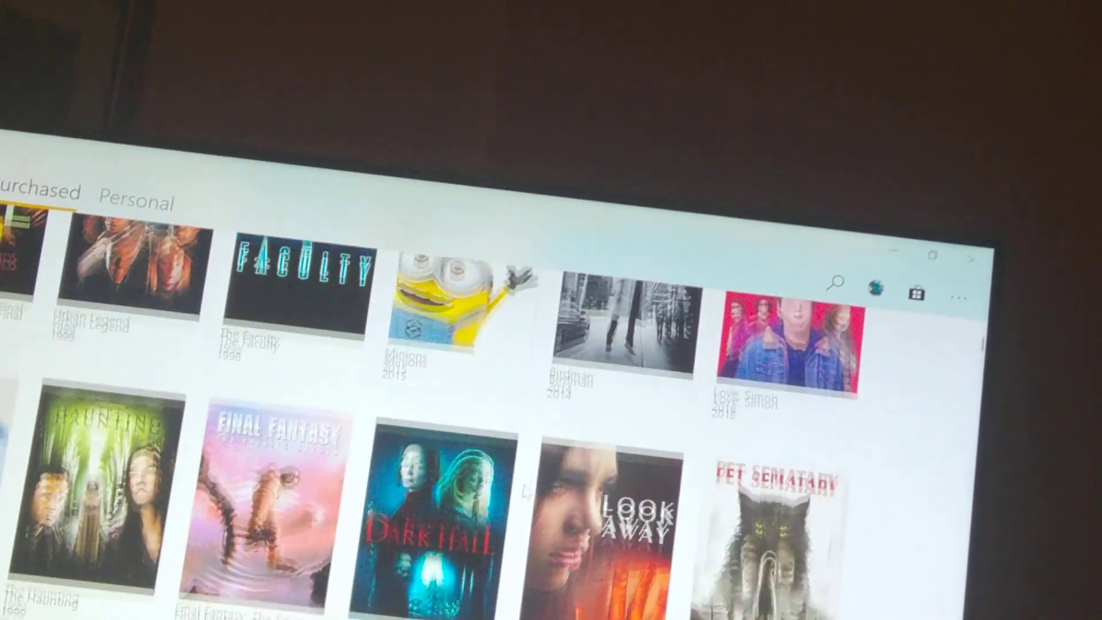
pyautogui.scroll(-3)
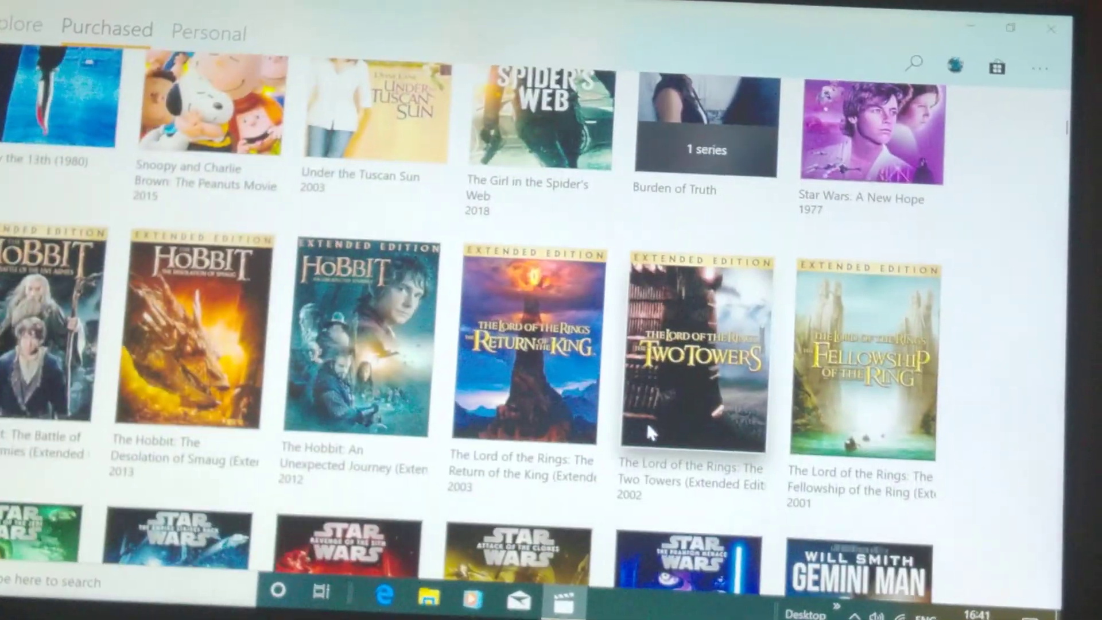
# Scroll the purchased movies past The Matrix and Wonder Woman to The Rise of Skywalker and San Andreas
pyautogui.scroll(-3)
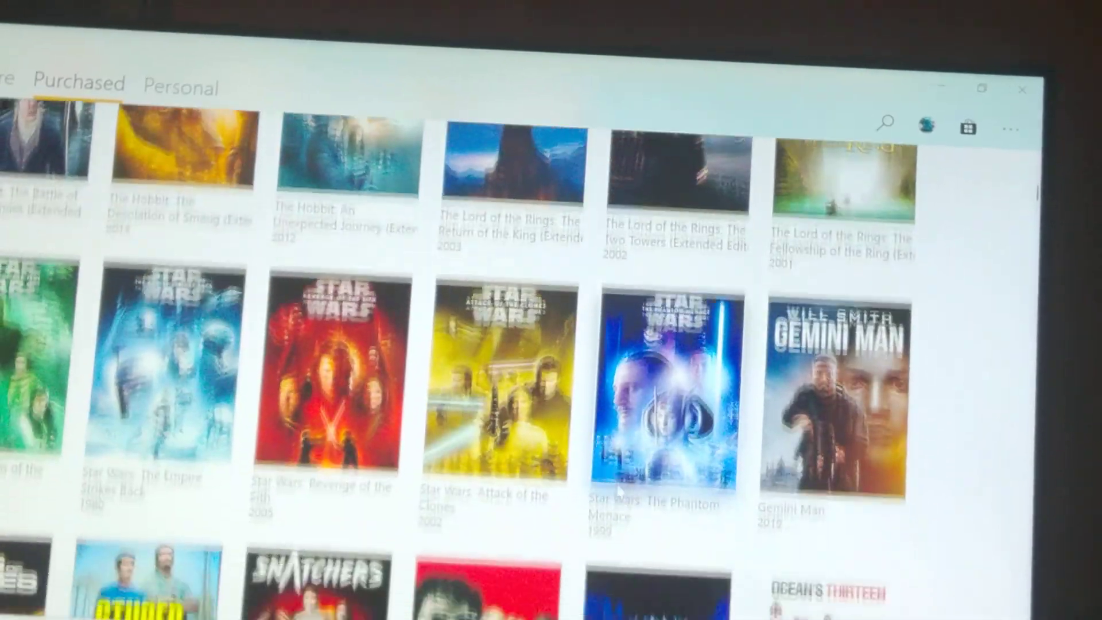
pyautogui.scroll(-3)
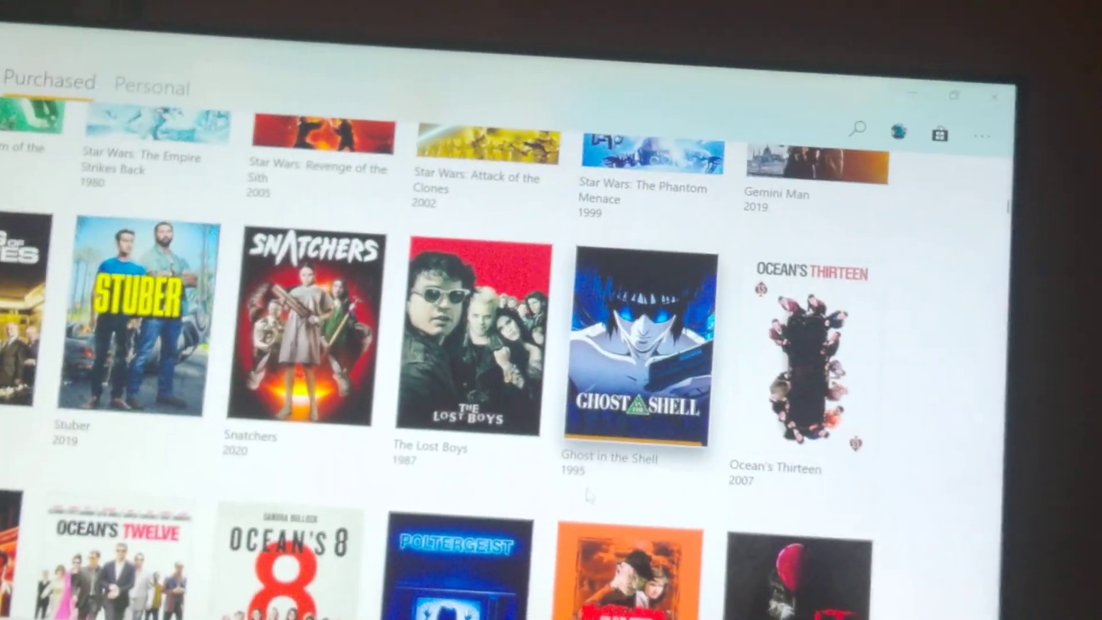
pyautogui.scroll(-3)
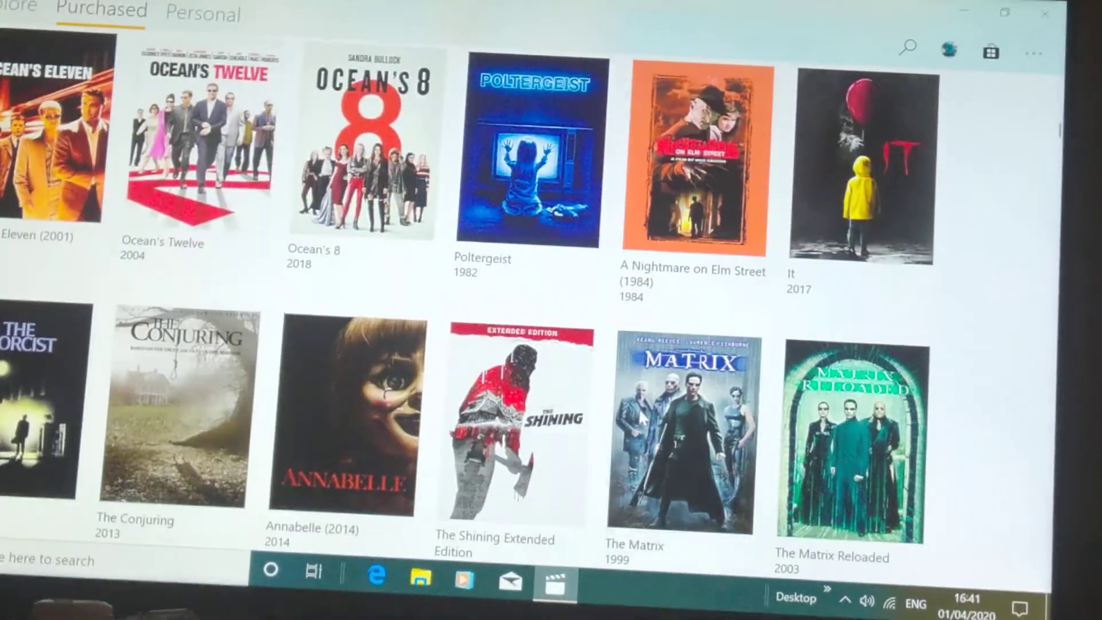
pyautogui.scroll(-3)
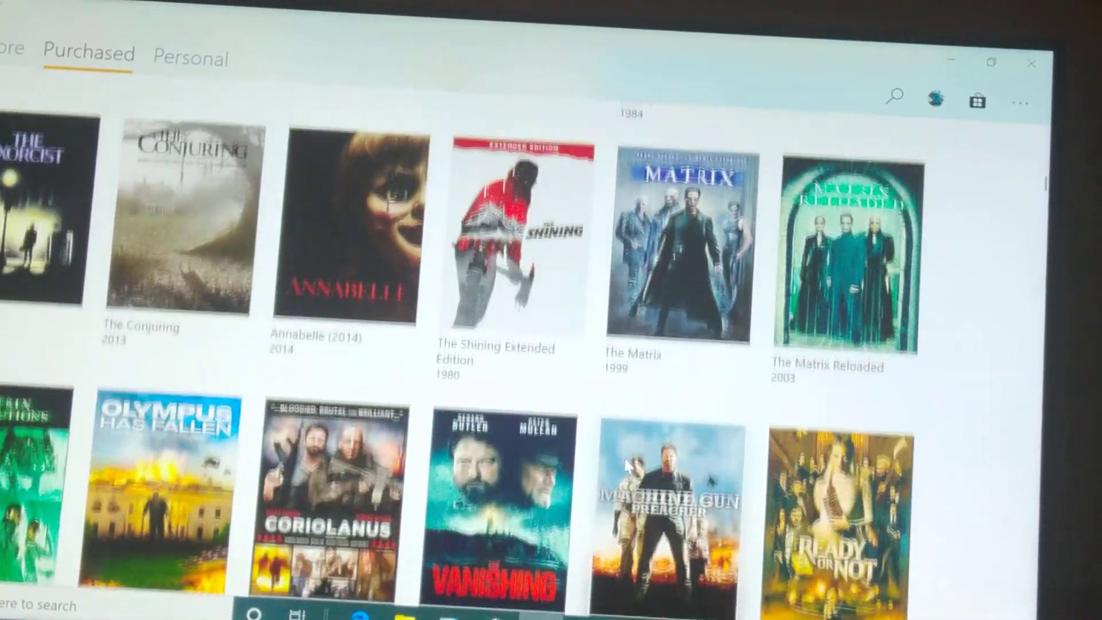
pyautogui.scroll(3)
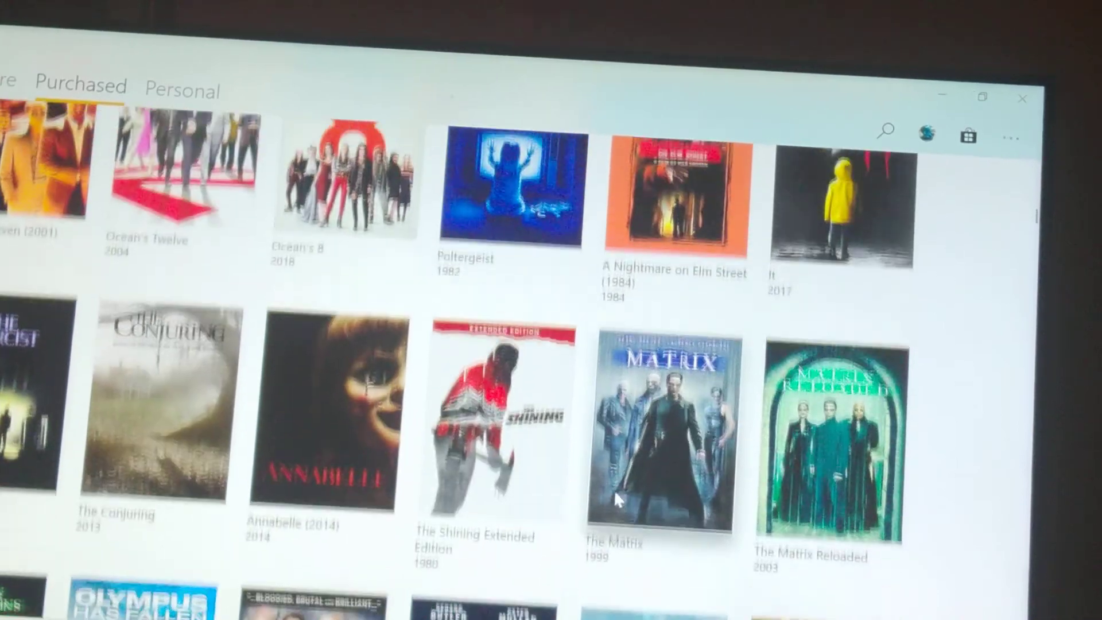
pyautogui.scroll(-3)
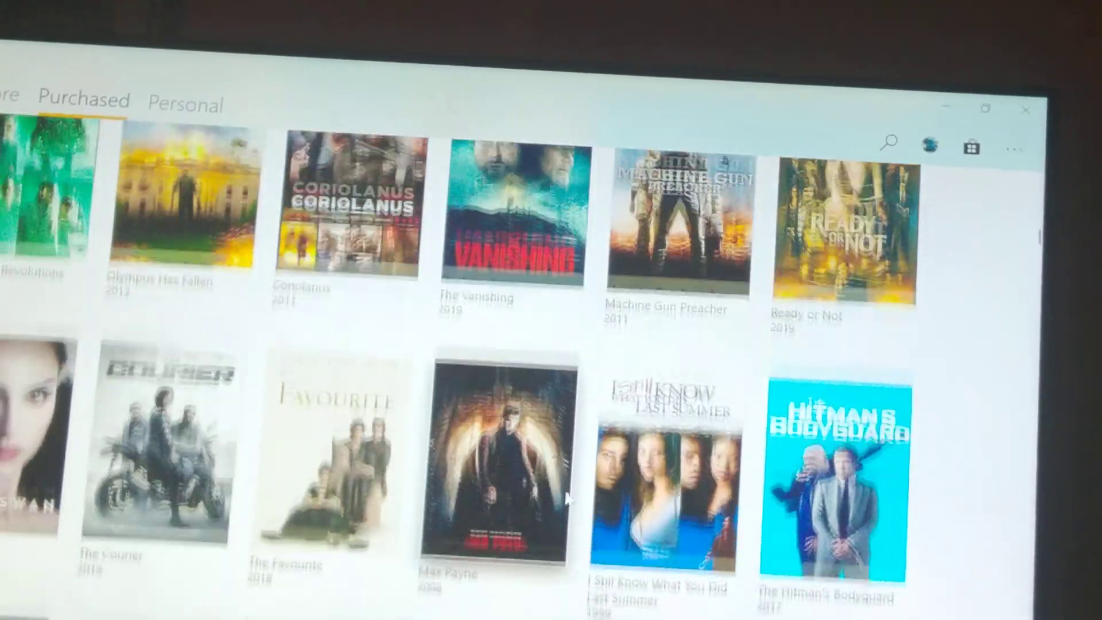
pyautogui.scroll(-3)
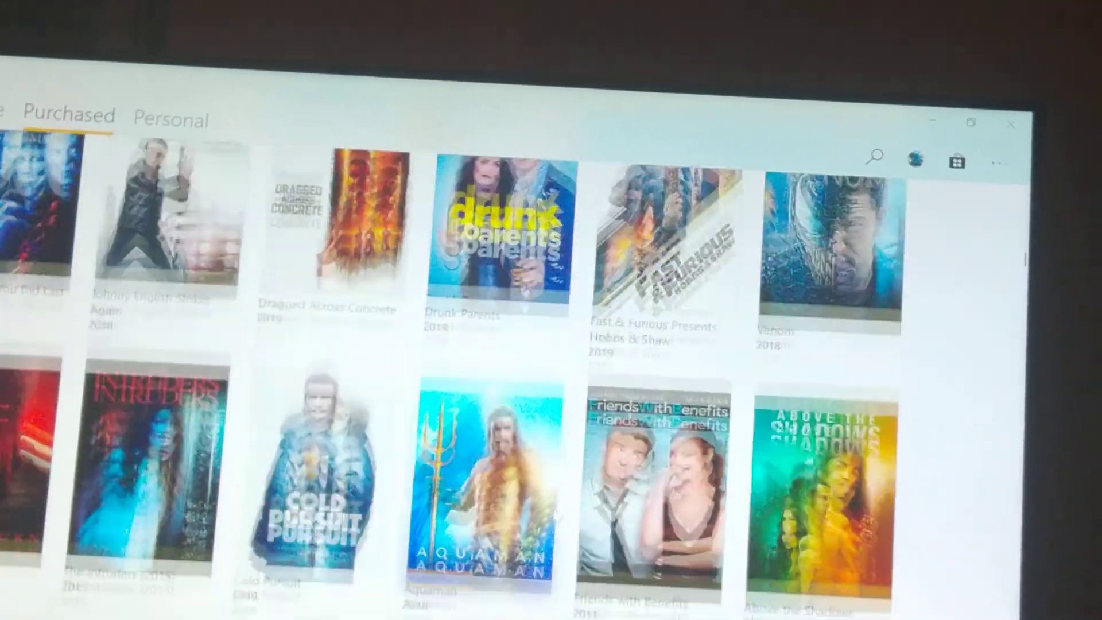
pyautogui.scroll(-3)
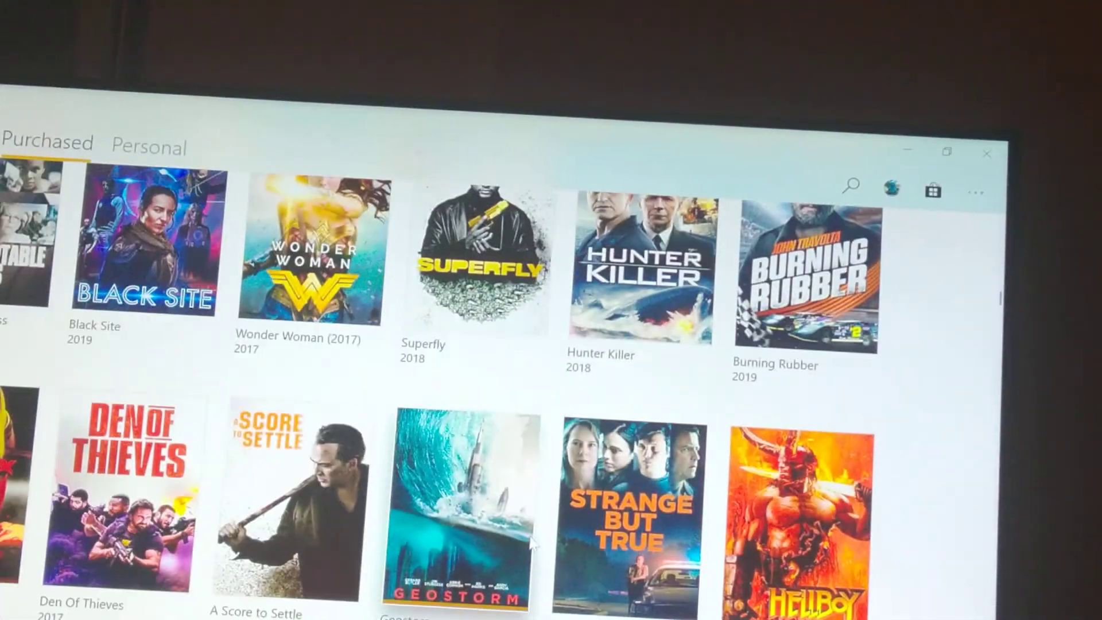
pyautogui.scroll(-3)
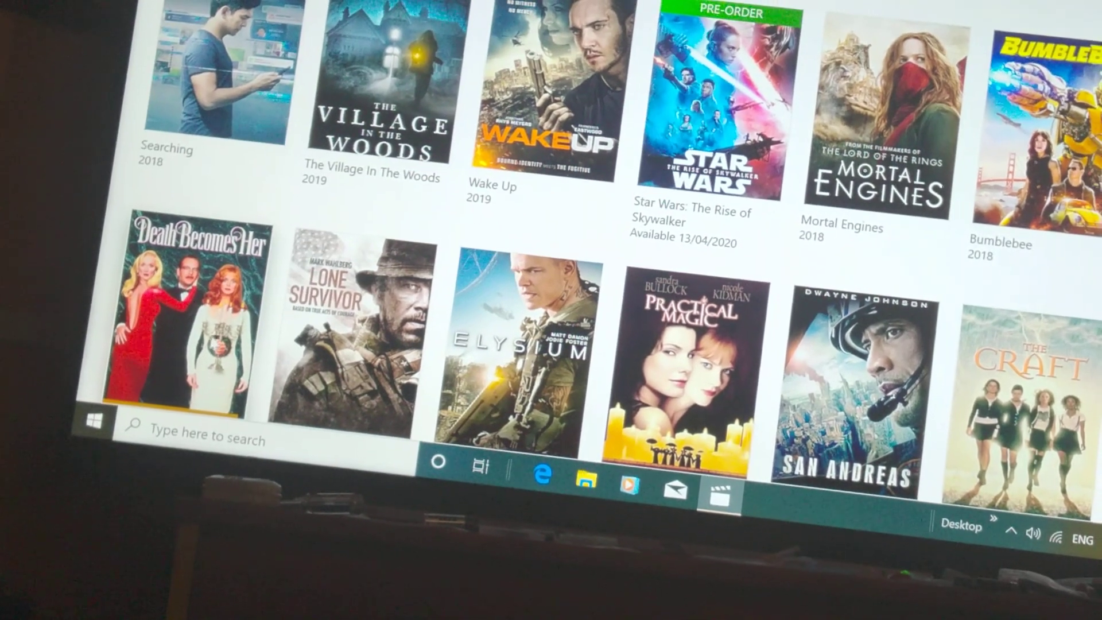
# Scroll the PC film grid past Venom, Max Payne and The Hitman's Bodyguard
pyautogui.scroll(-3)
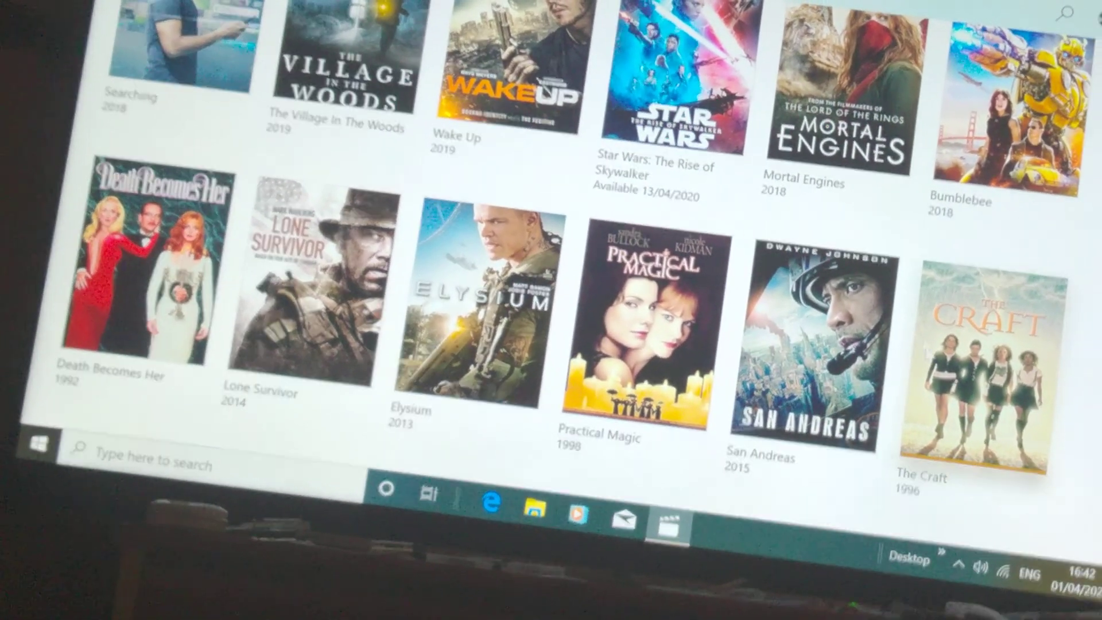
pyautogui.scroll(-3)
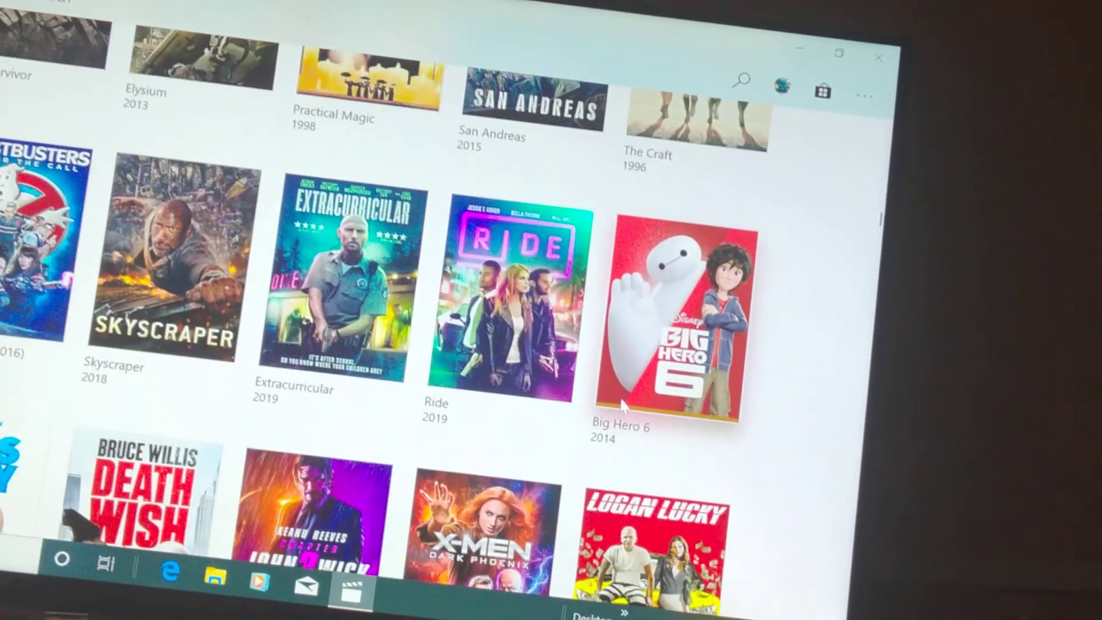
pyautogui.scroll(-3)
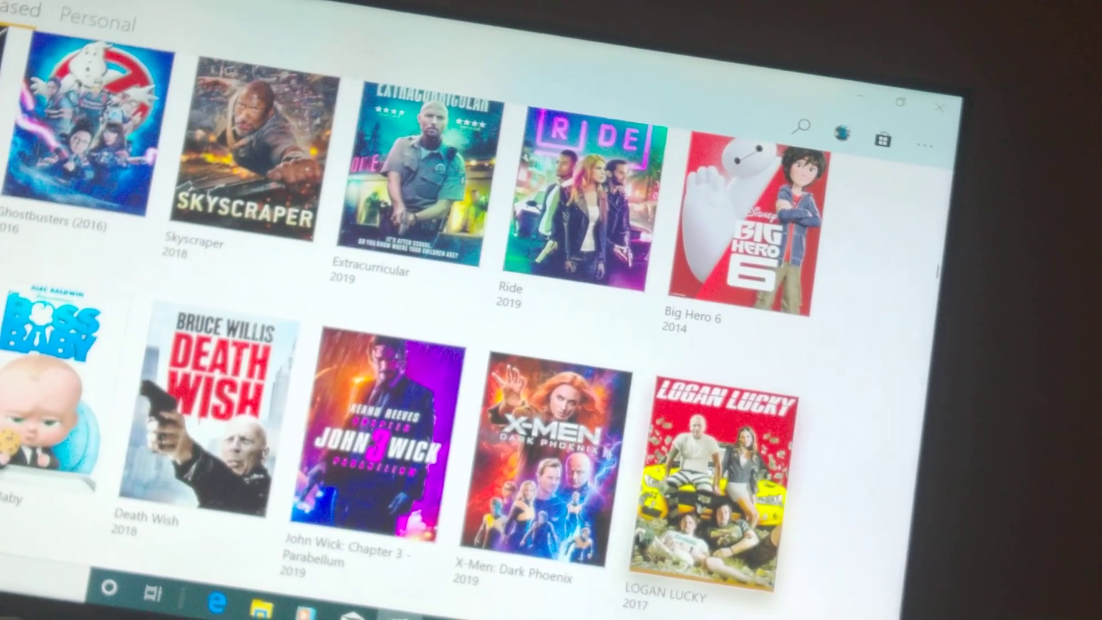
pyautogui.scroll(-3)
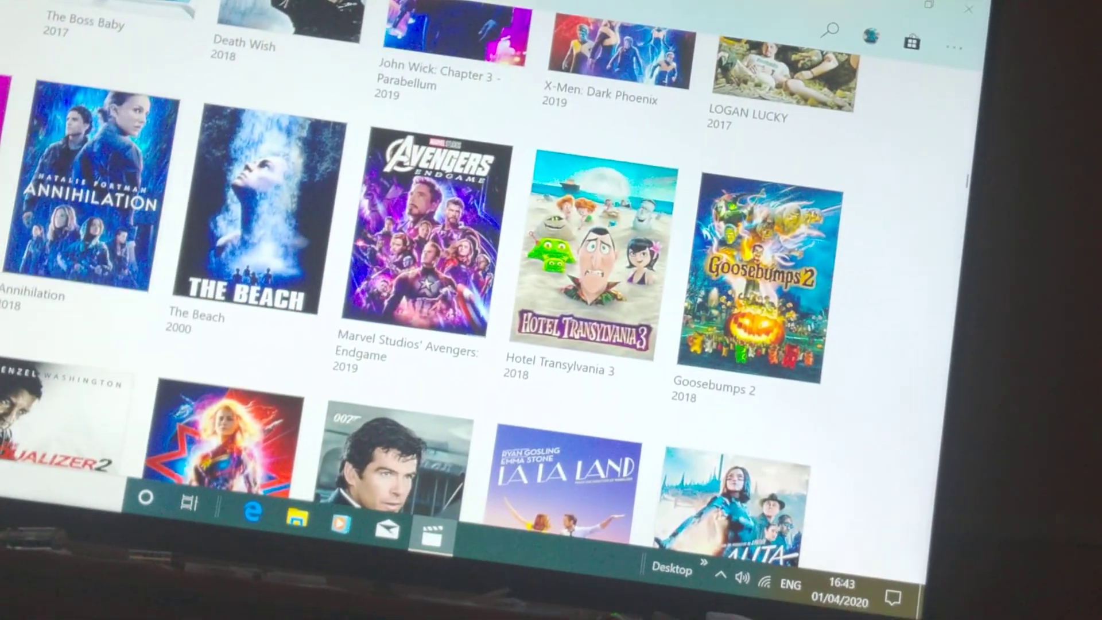
pyautogui.scroll(-3)
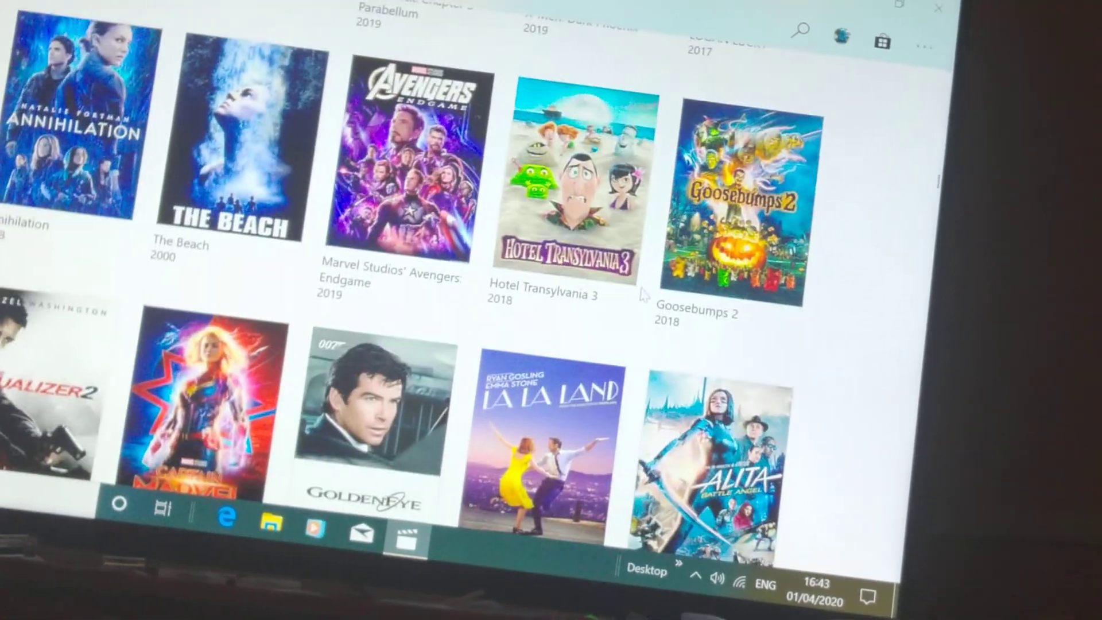
pyautogui.scroll(-3)
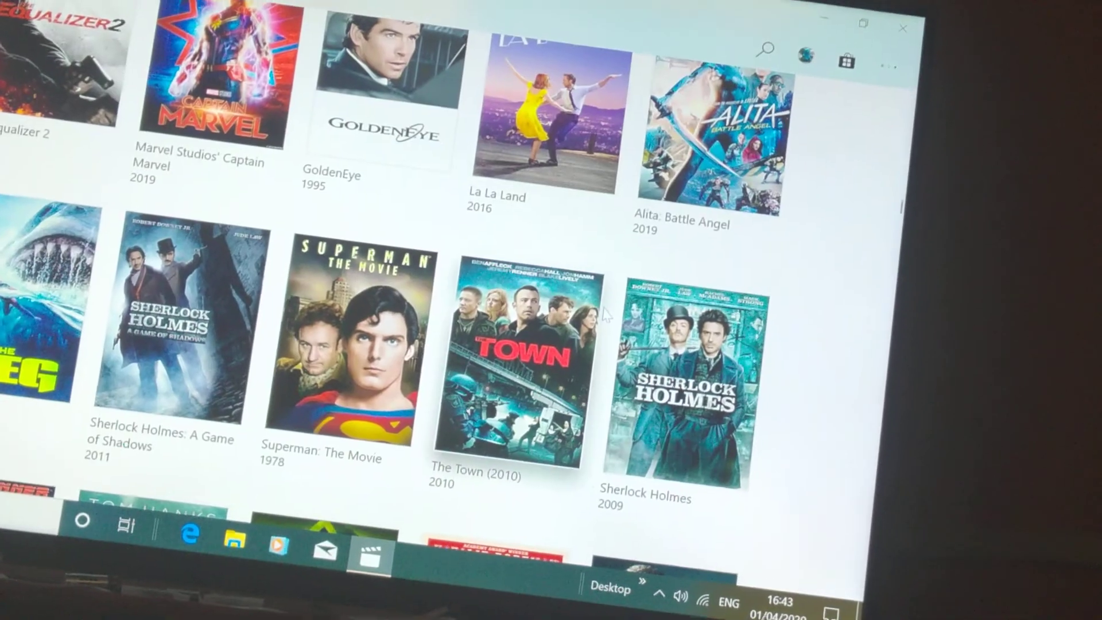
pyautogui.scroll(-3)
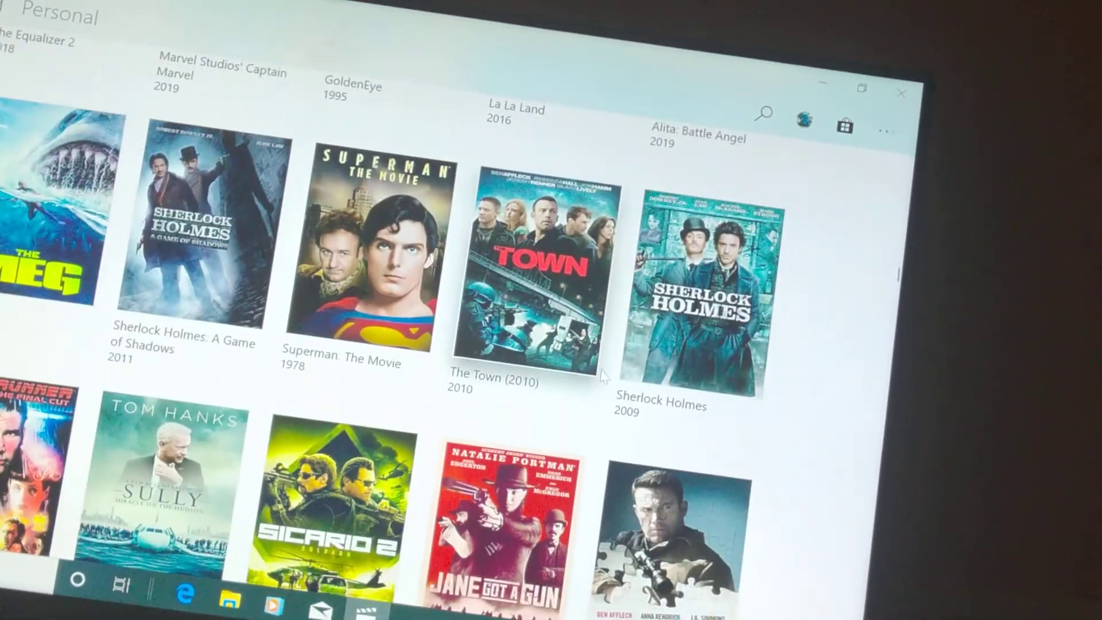
pyautogui.scroll(-3)
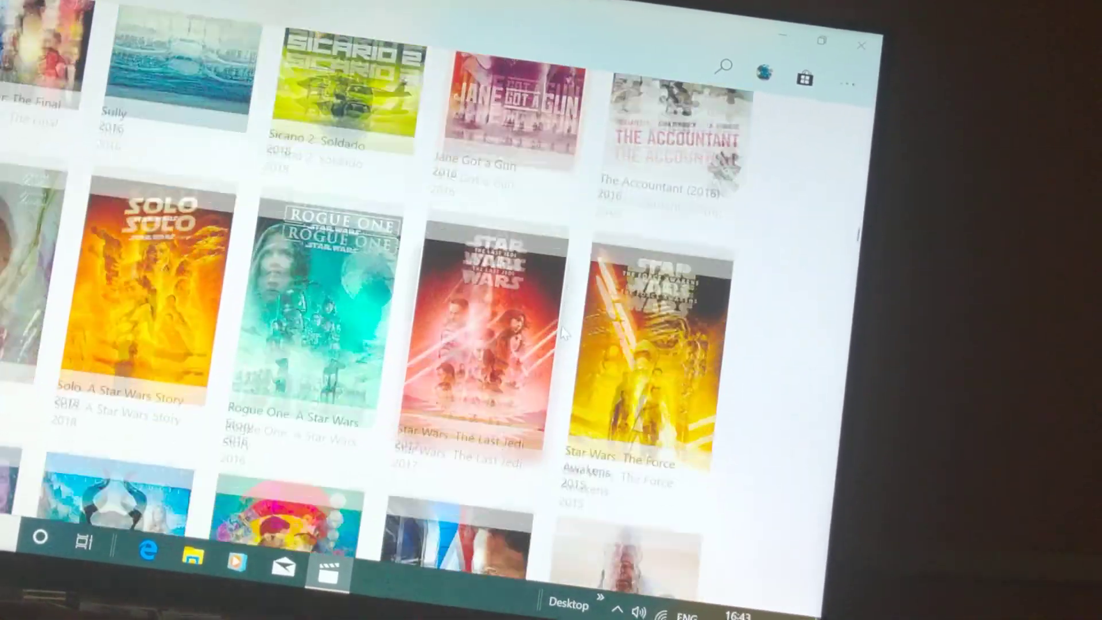
pyautogui.scroll(-3)
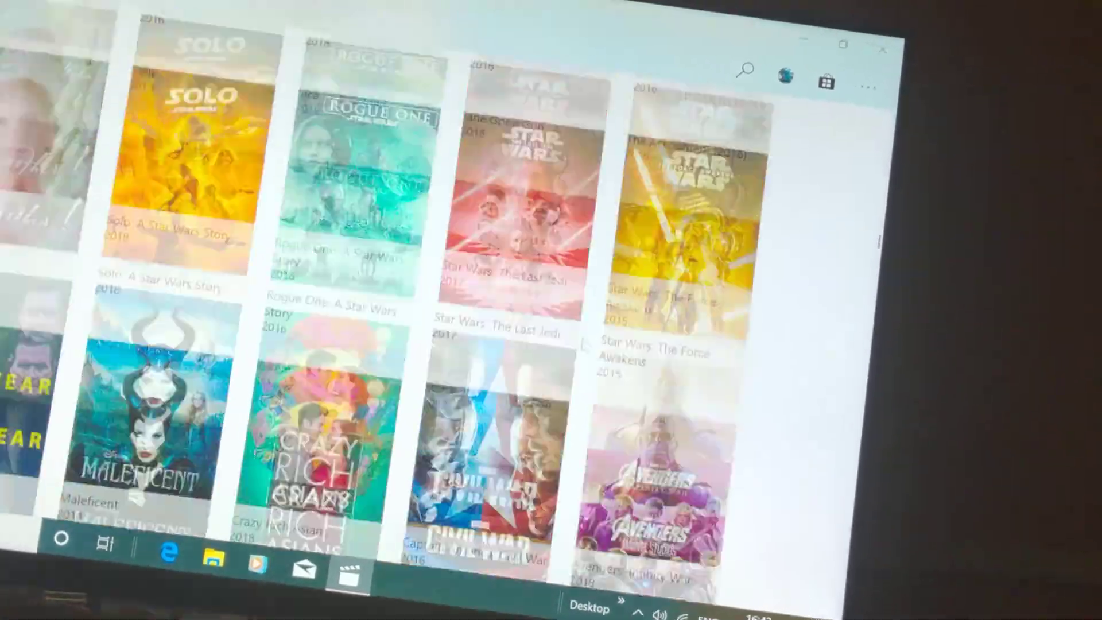
pyautogui.scroll(-3)
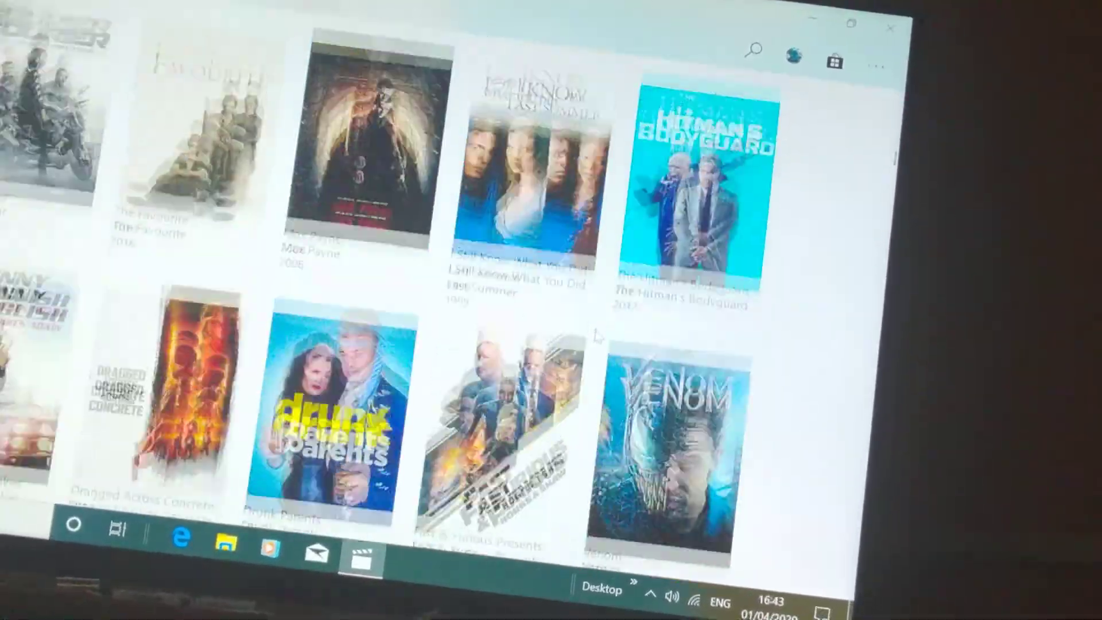
pyautogui.scroll(-3)
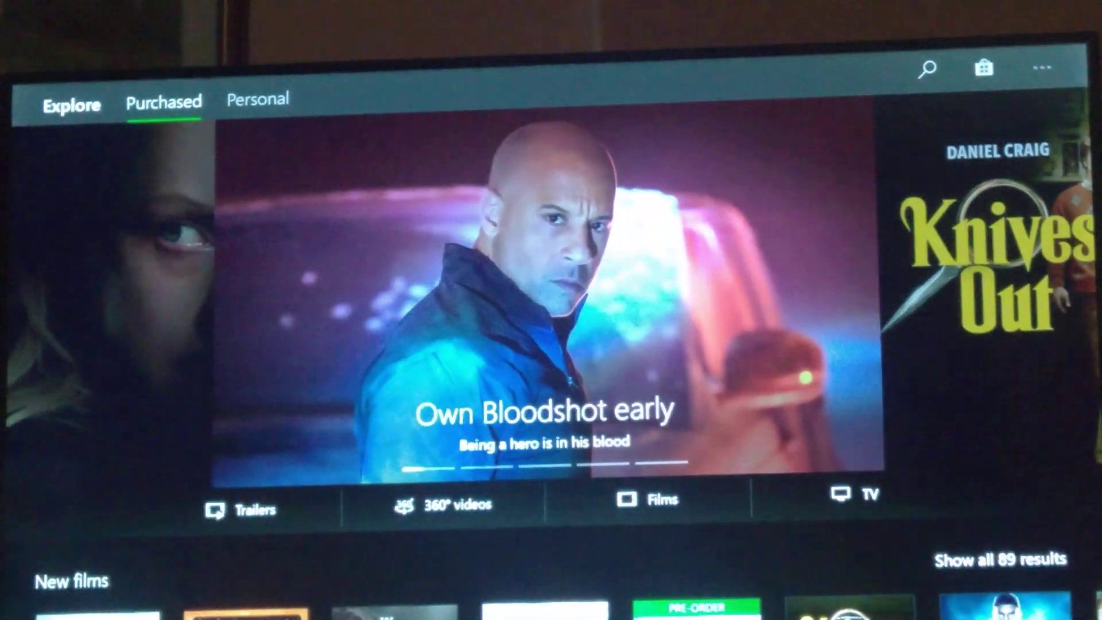
# Show the Purchased films sorted by most recent and scroll down to Ocean's Thirteen
pyautogui.click(162, 101)
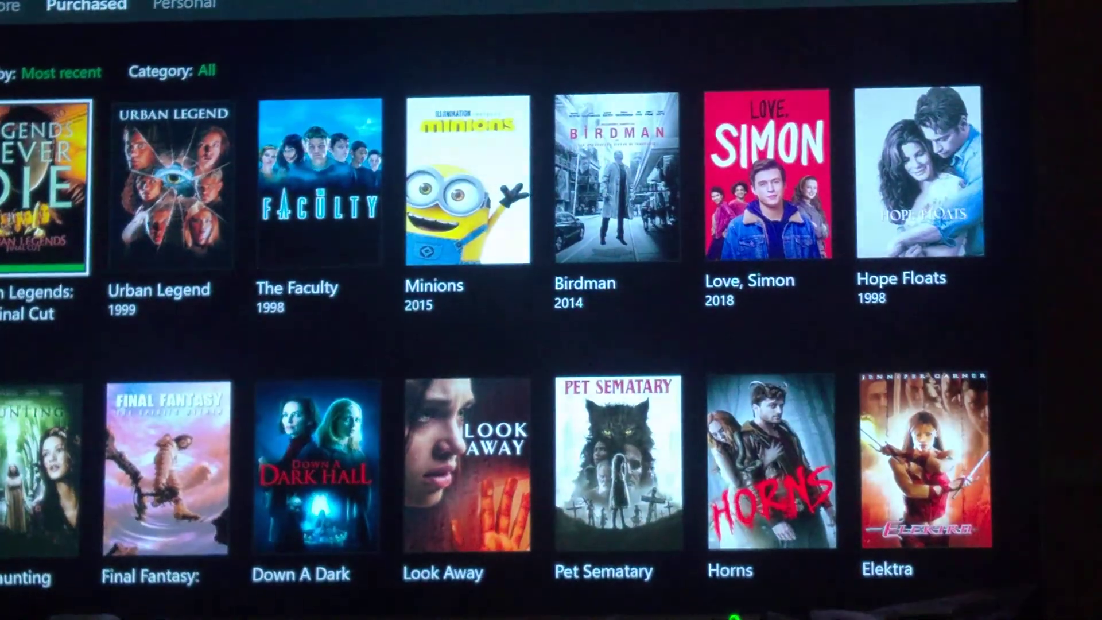
pyautogui.scroll(-3)
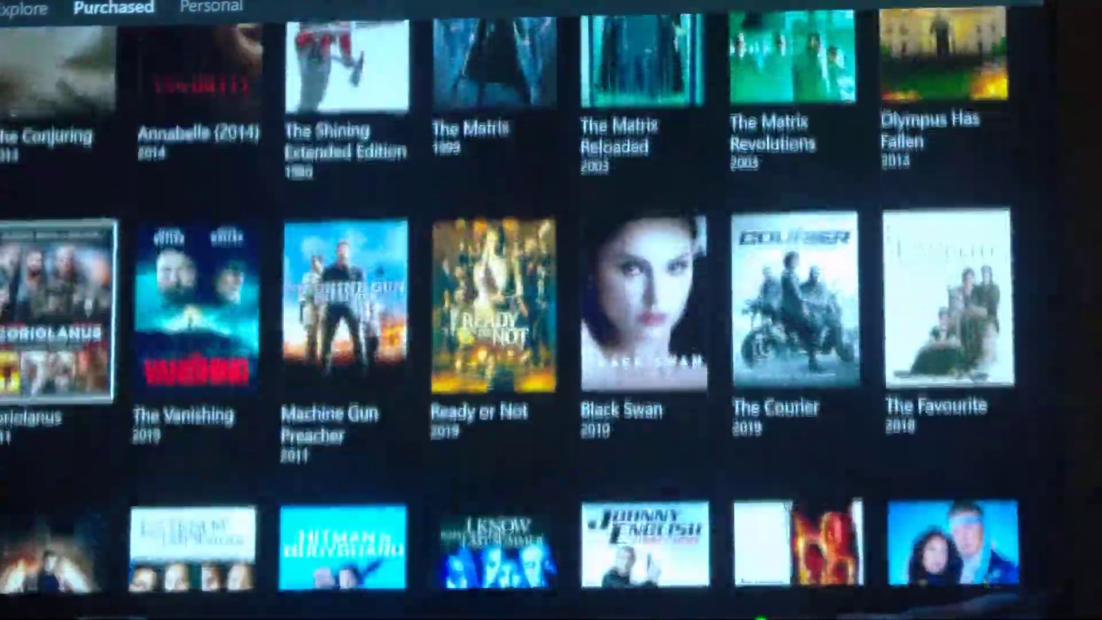
pyautogui.scroll(-3)
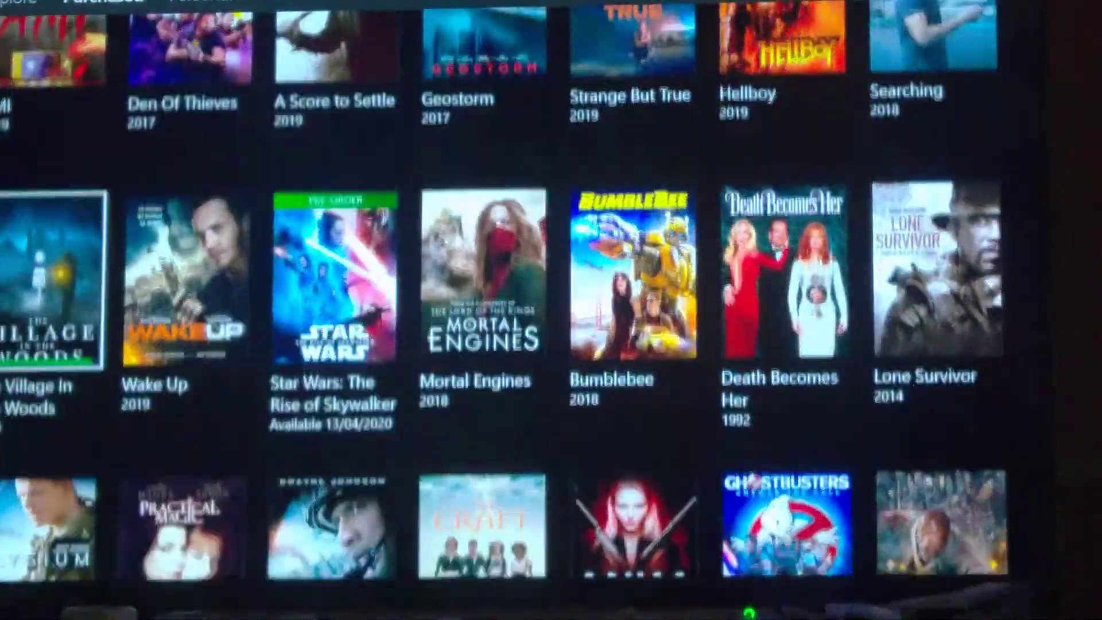
pyautogui.scroll(-3)
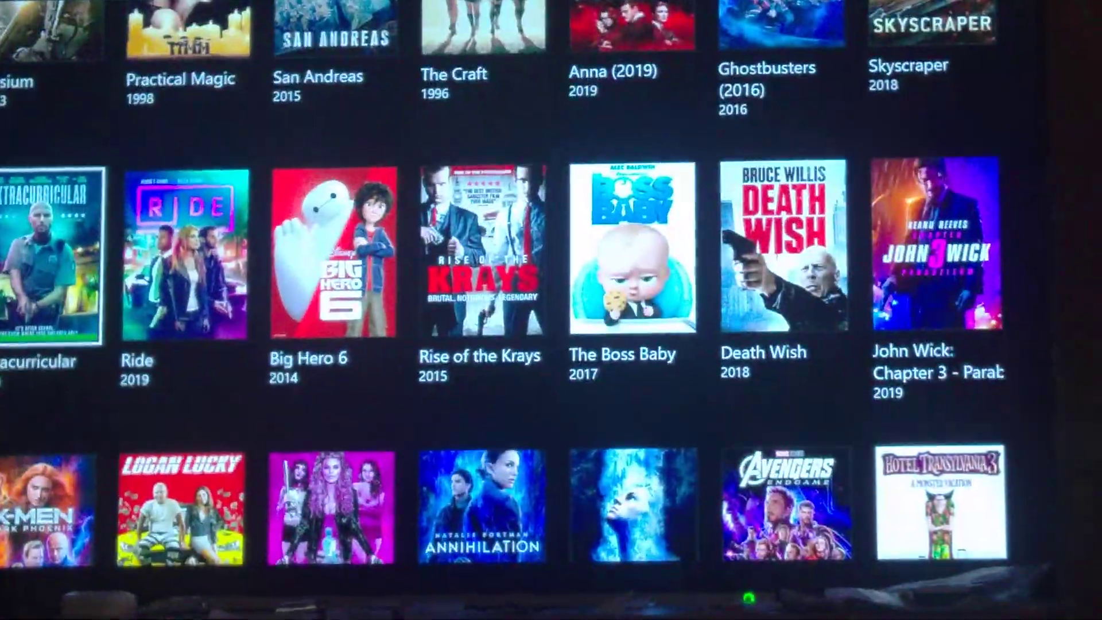
pyautogui.scroll(-3)
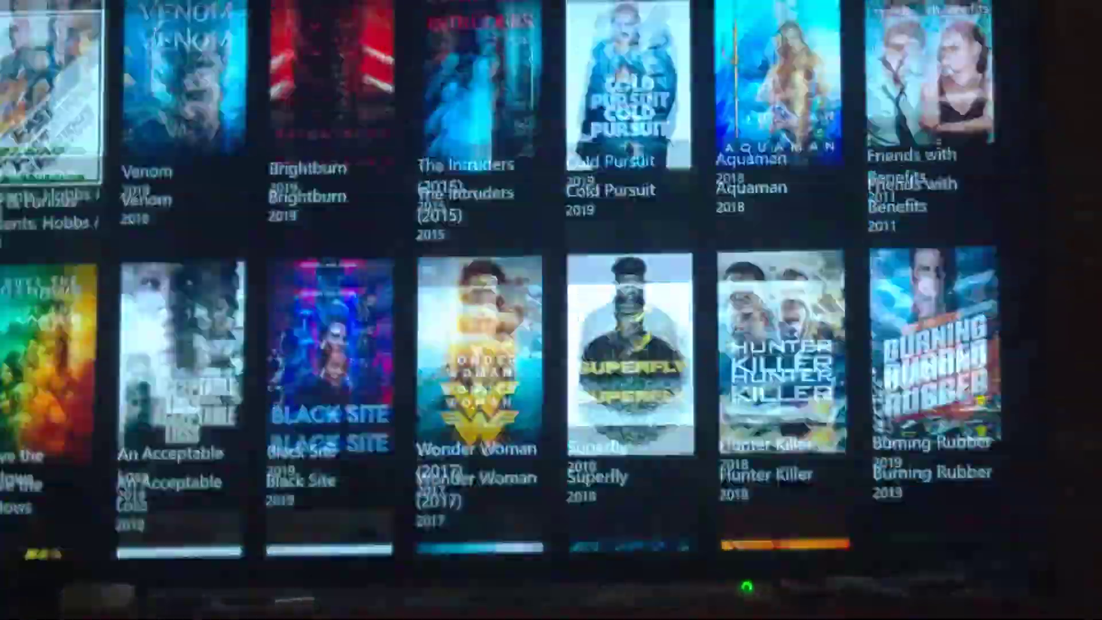
pyautogui.scroll(-3)
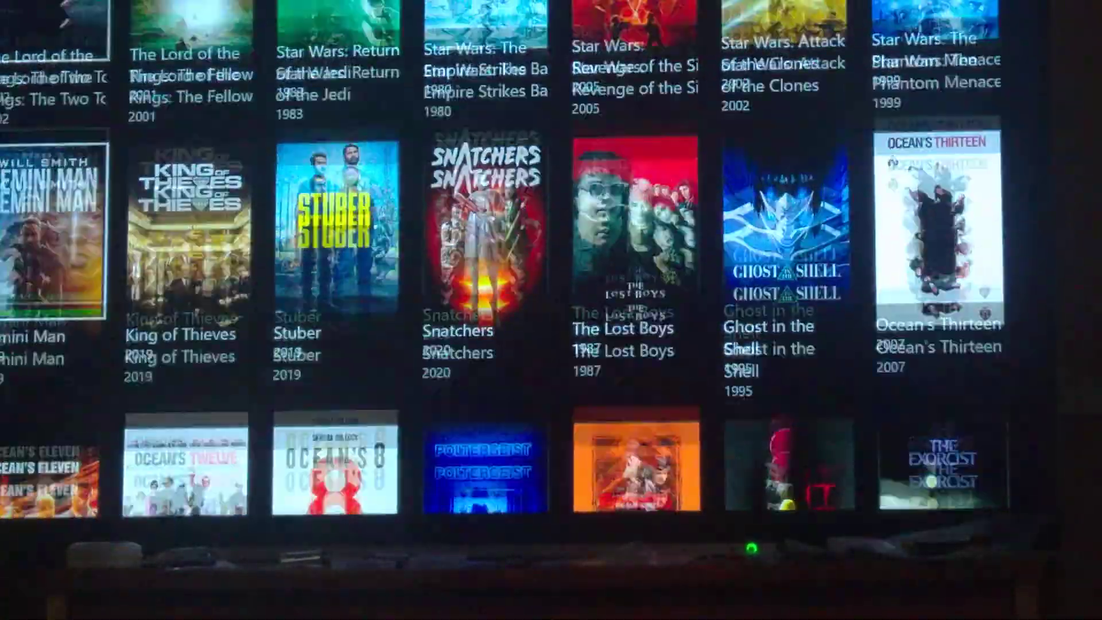
pyautogui.scroll(-3)
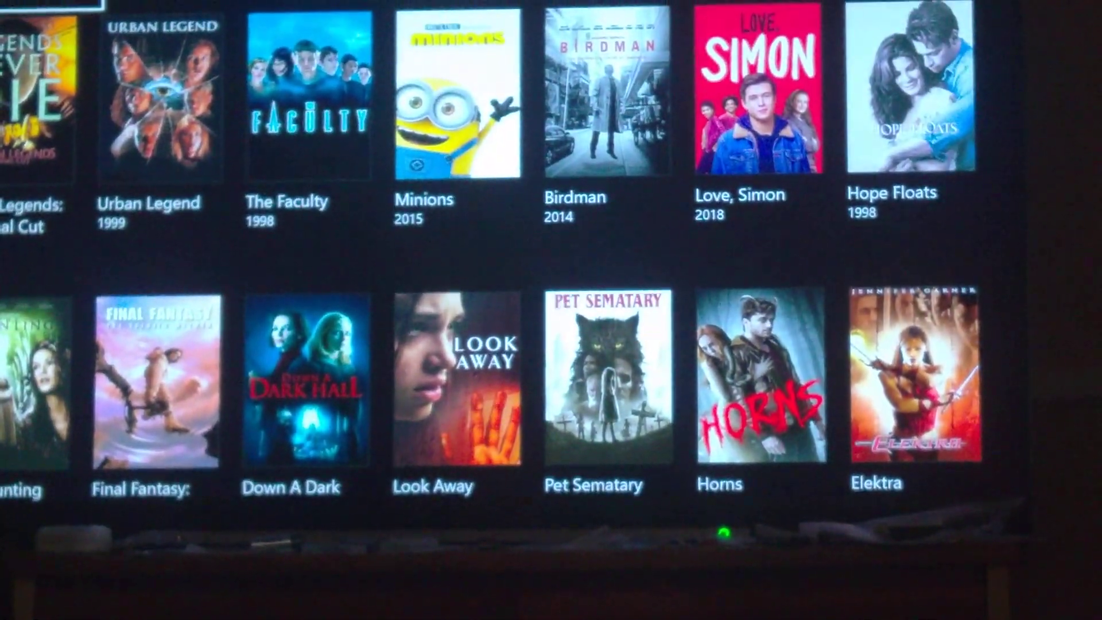
pyautogui.scroll(-3)
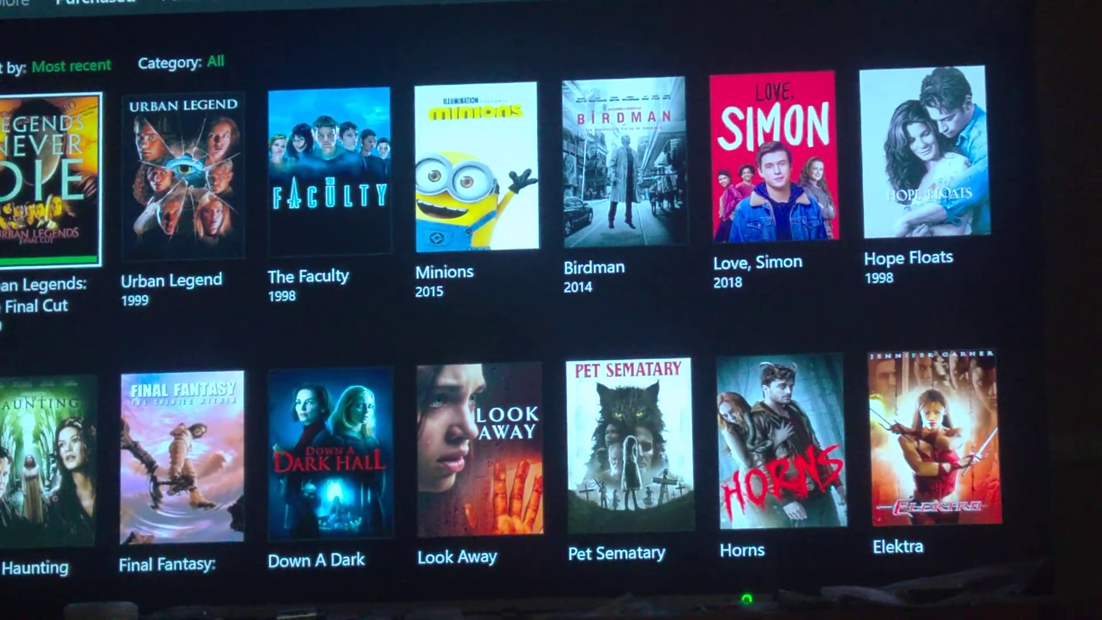
# Shift the Purchased grid sideways and select the Urban Legends: The Final Cut tile
pyautogui.hscroll(3)
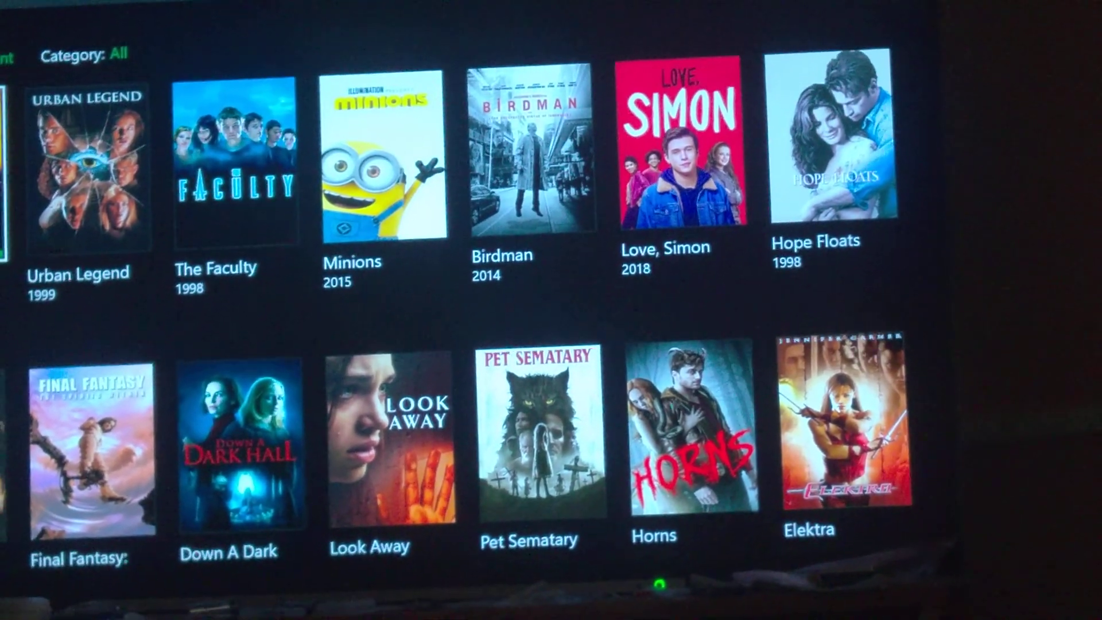
pyautogui.hscroll(-3)
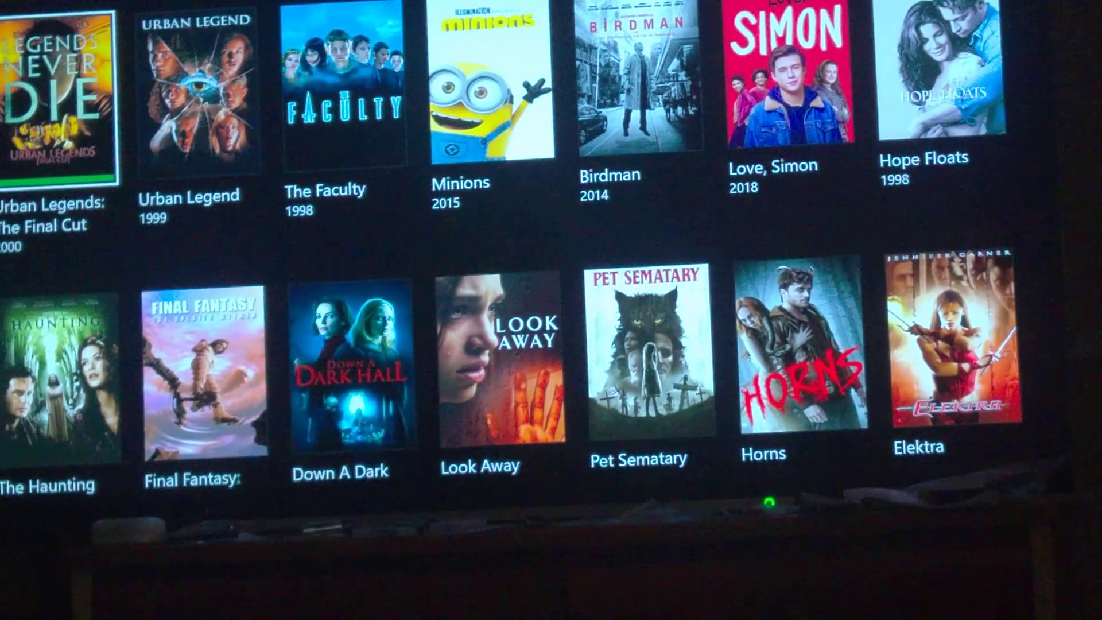
pyautogui.click(57, 91)
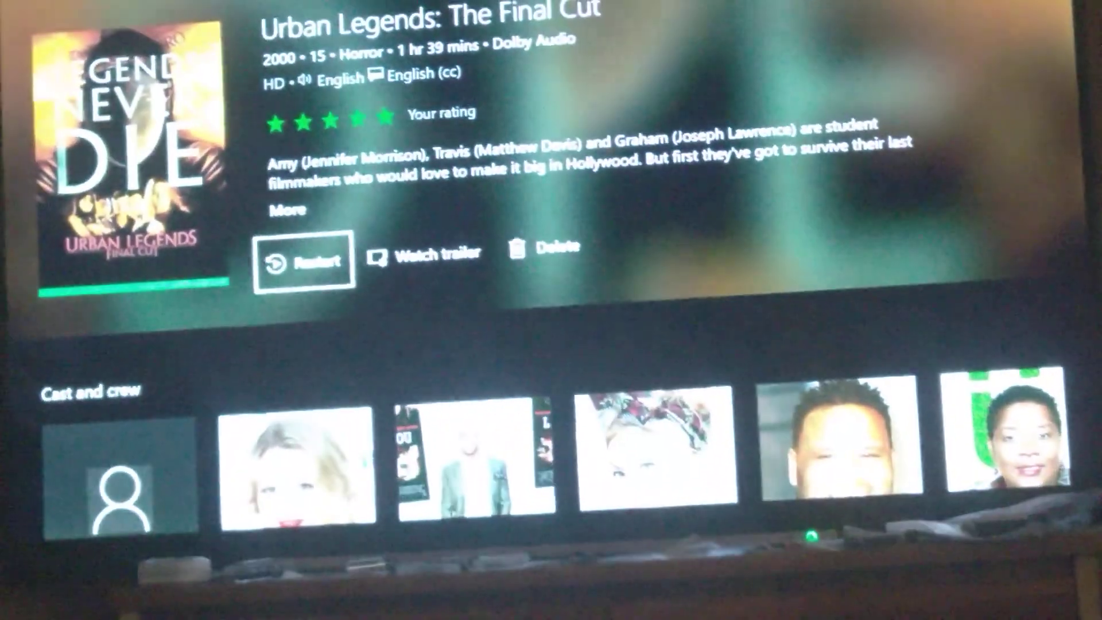